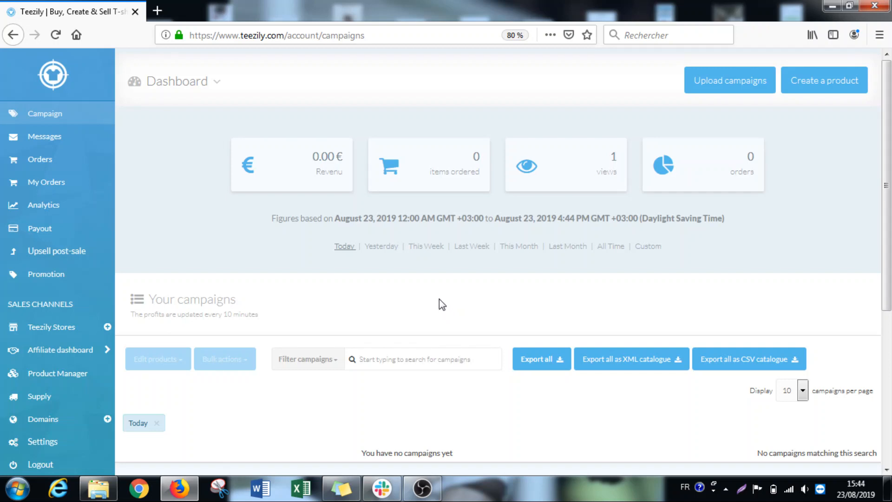
mouse_move(514, 279)
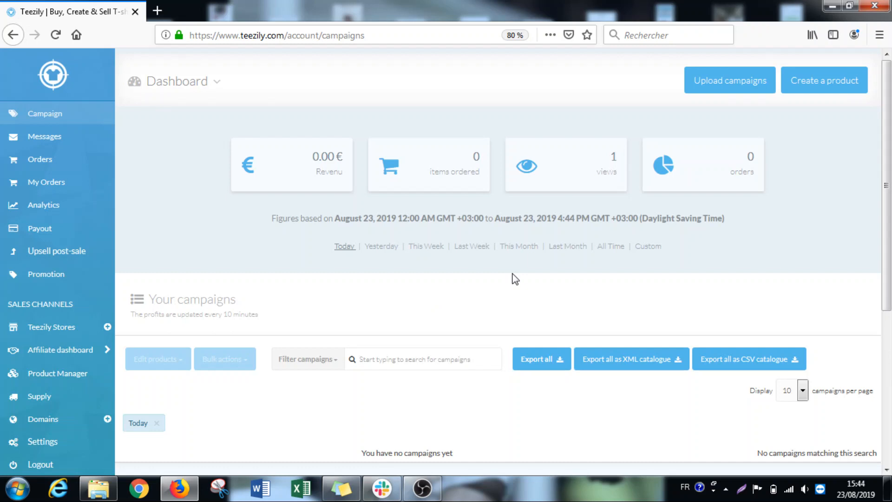
mouse_move(840, 192)
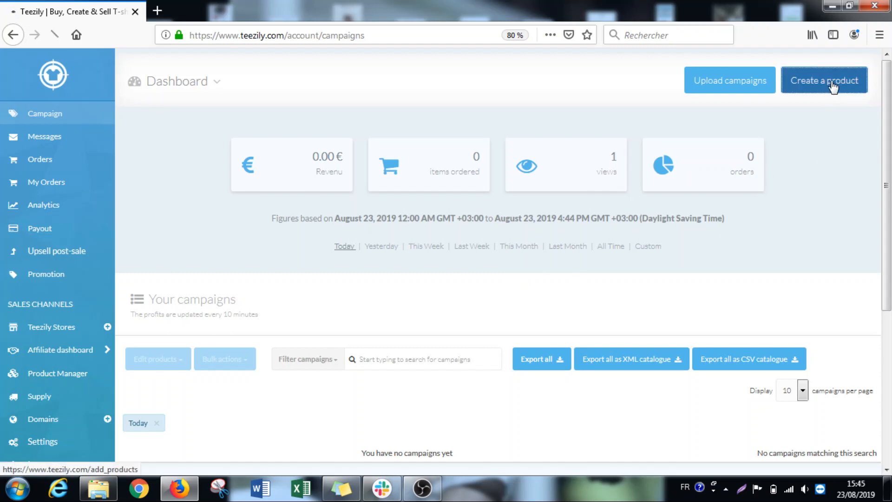
Start a new product from the dropshipping catalogue and browse the listed shoes and items.
click(823, 79)
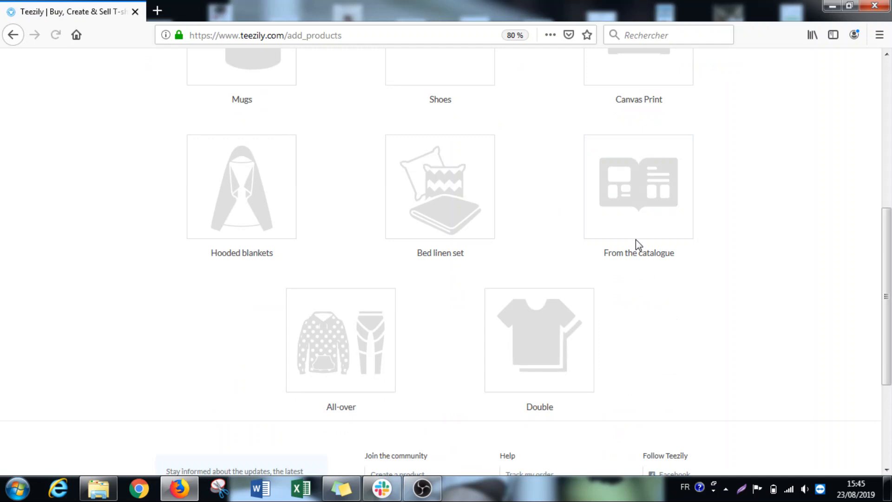
click(638, 187)
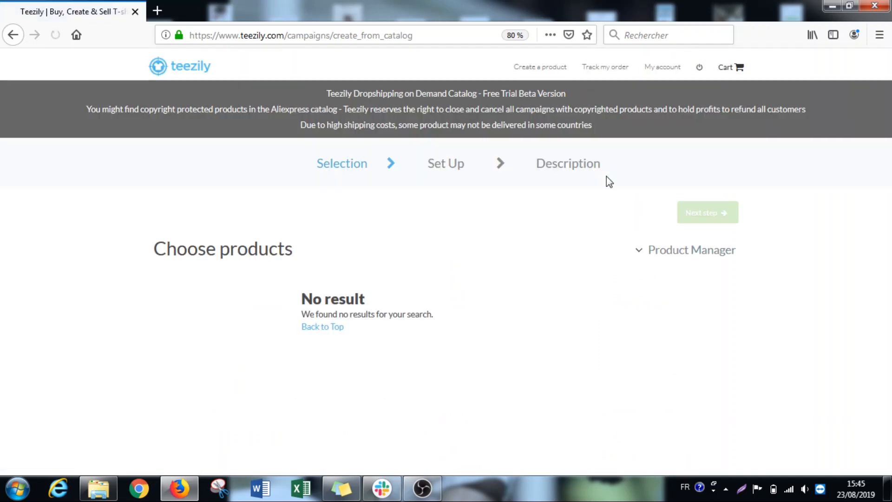
click(55, 35)
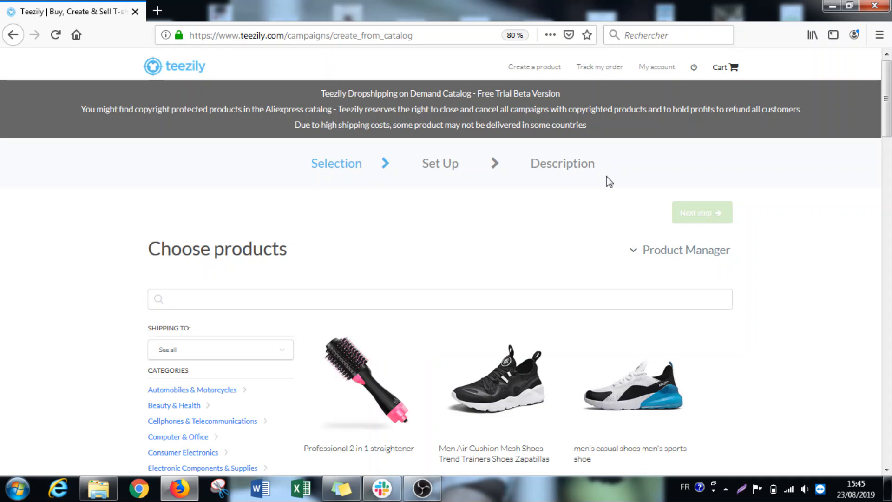
scroll(down, 3)
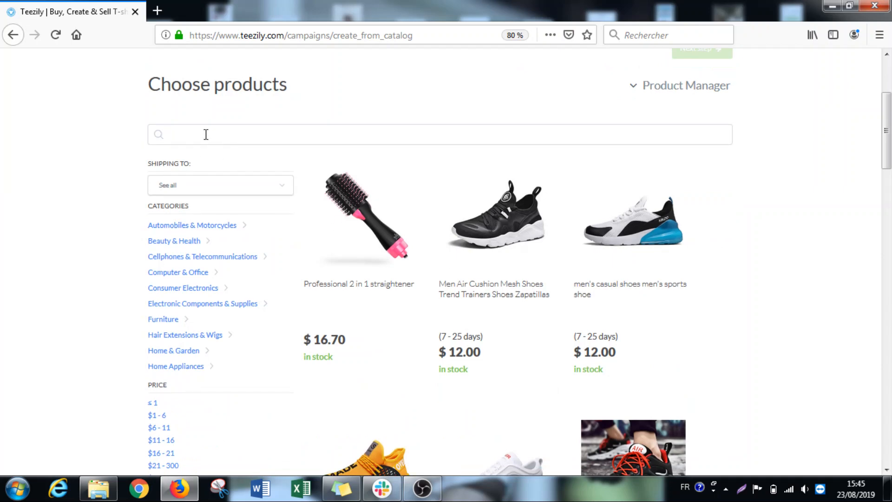
mouse_move(201, 250)
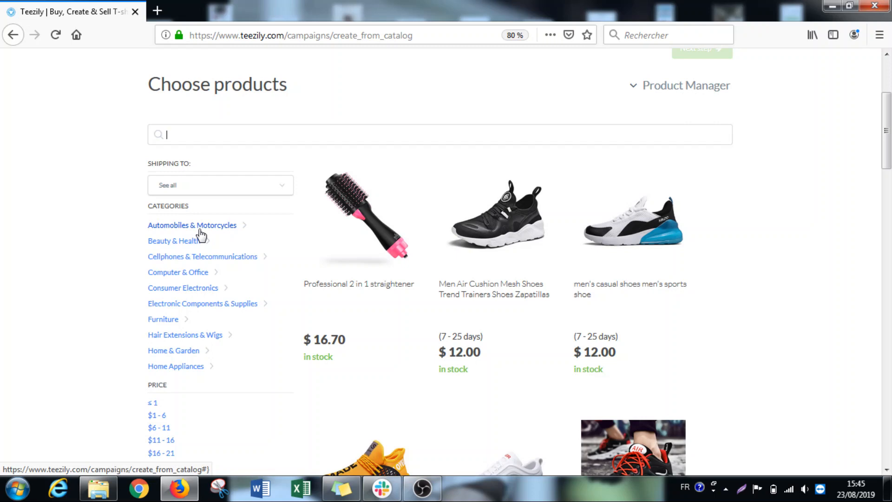
mouse_move(813, 148)
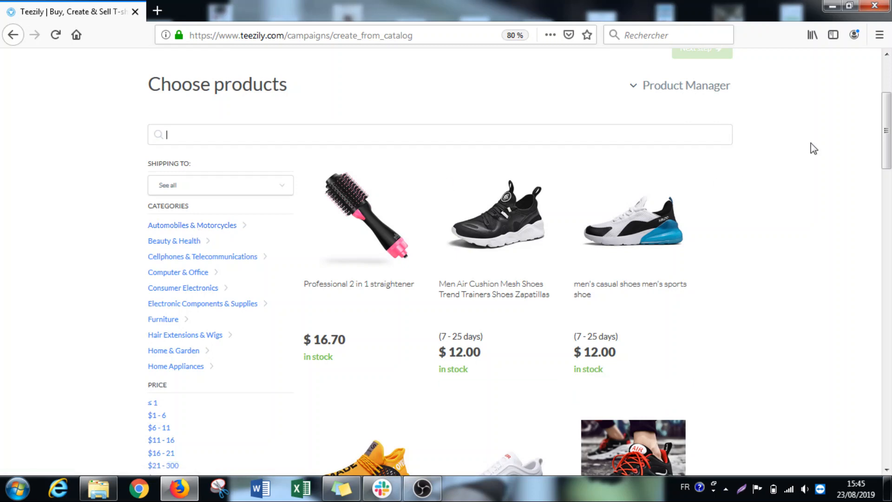
scroll(down, 3)
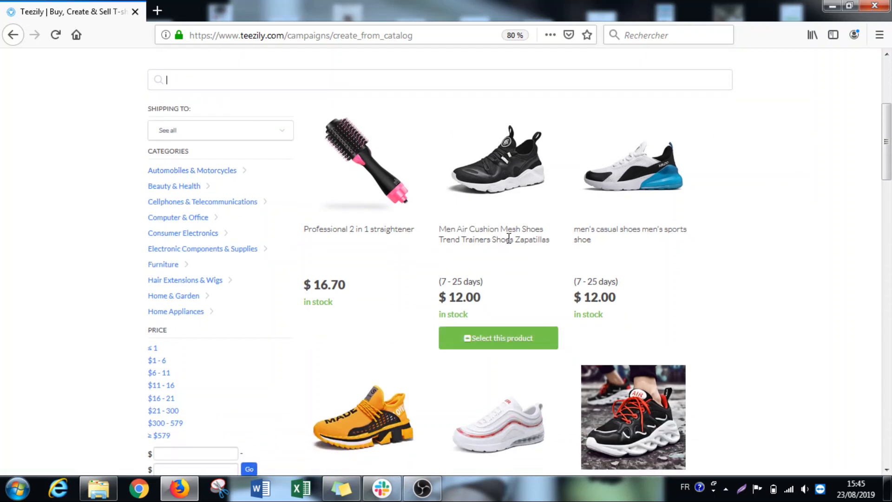
mouse_move(509, 171)
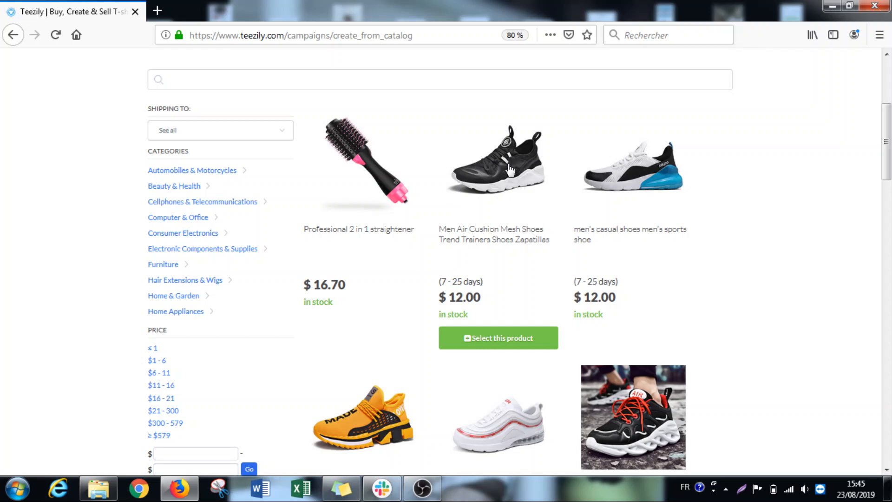
click(498, 337)
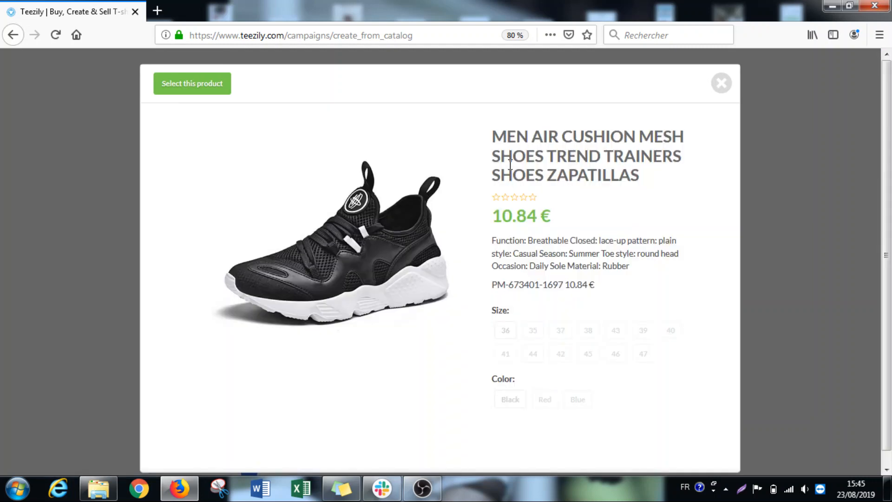
mouse_move(525, 240)
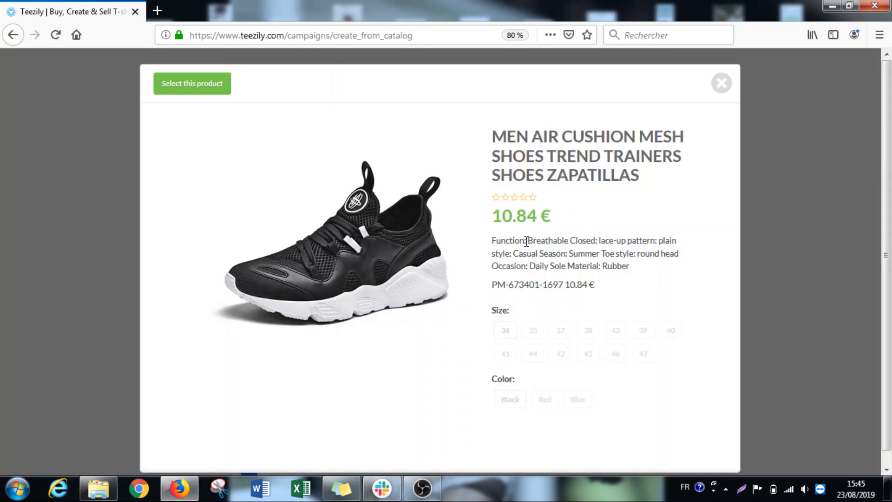
double_click(547, 240)
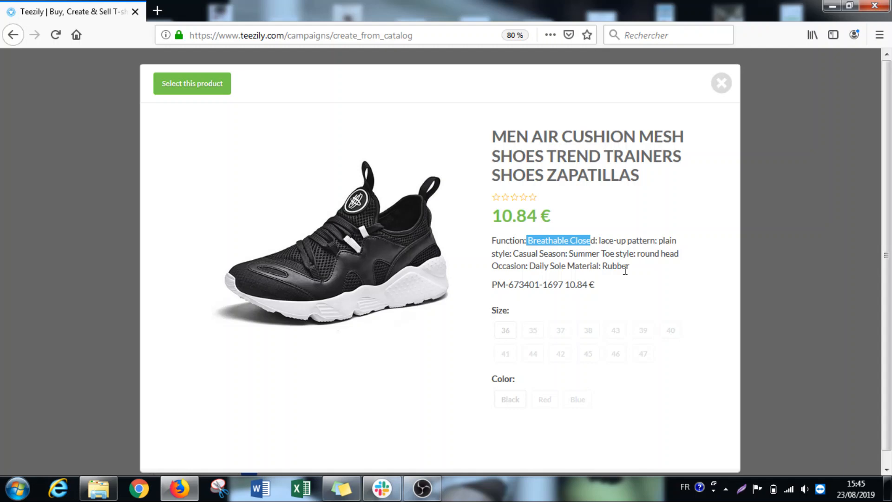
click(720, 83)
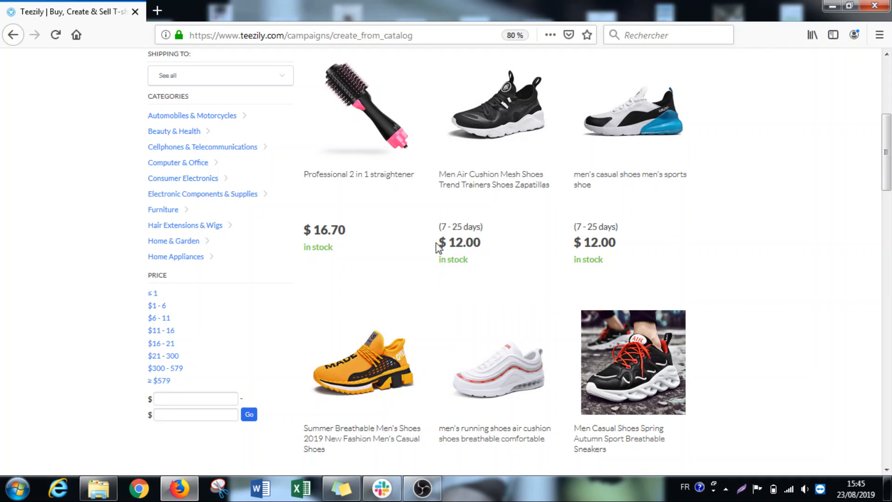
mouse_move(624, 283)
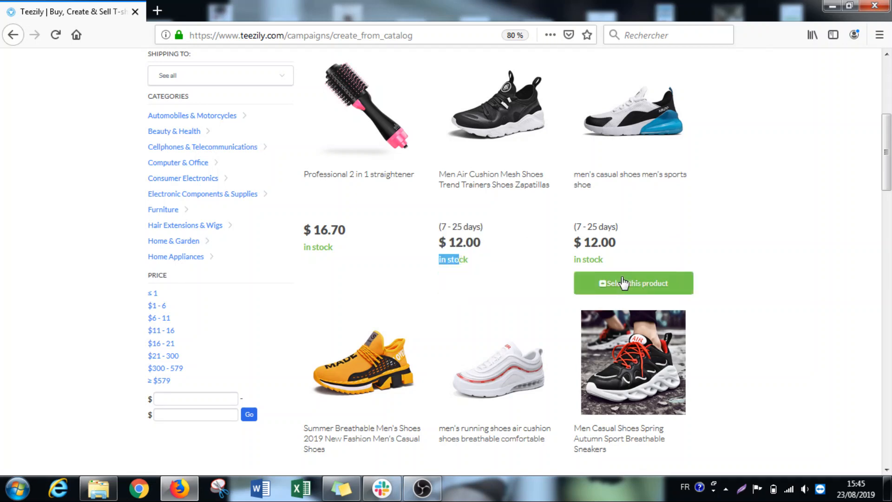
mouse_move(780, 219)
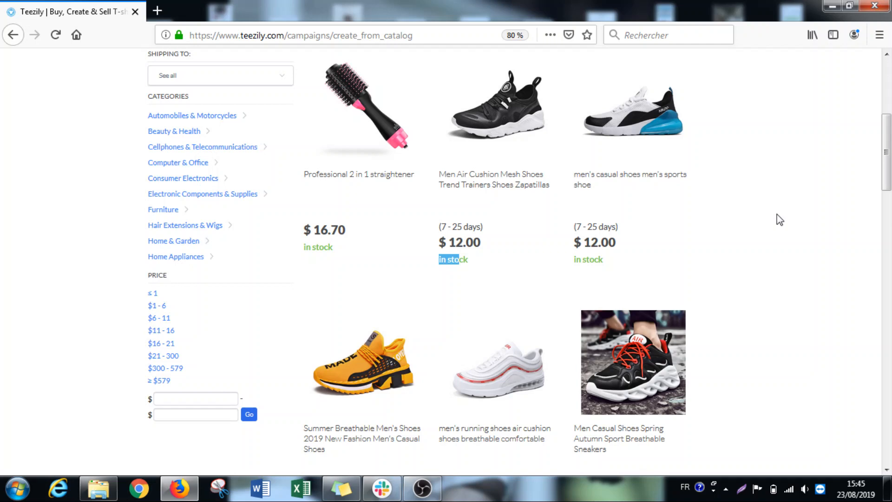
mouse_move(851, 181)
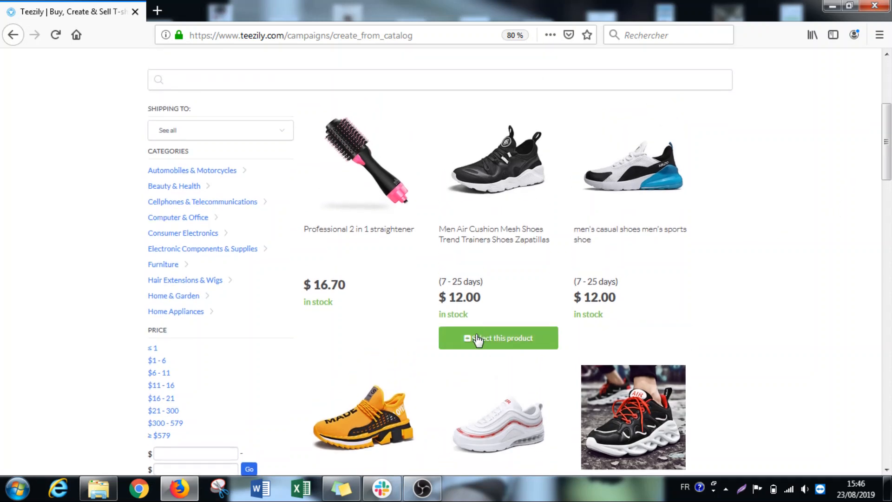
mouse_move(451, 225)
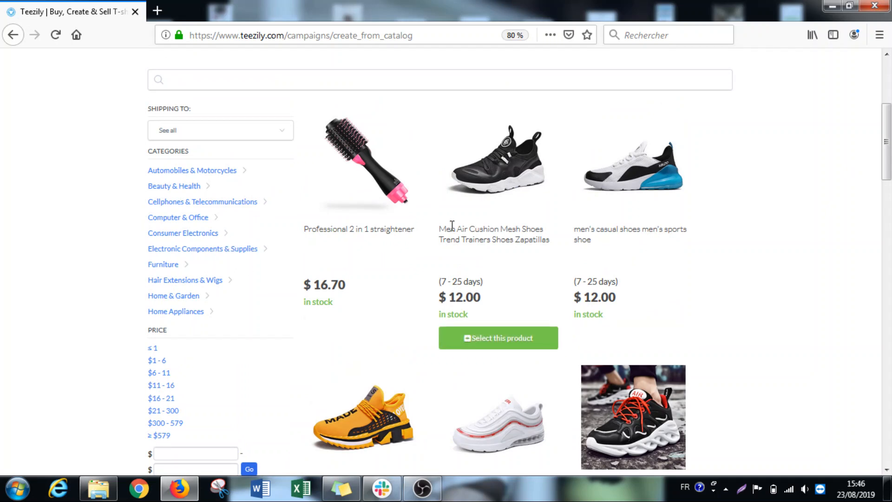
mouse_move(743, 238)
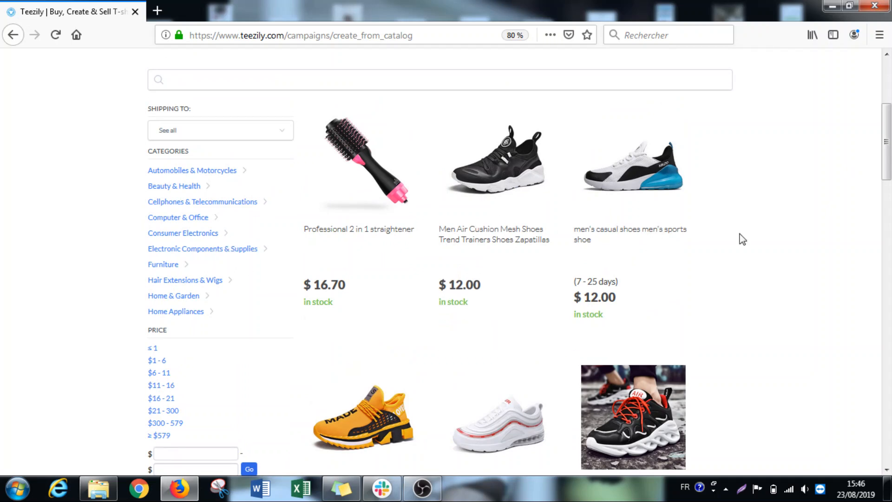
mouse_move(497, 325)
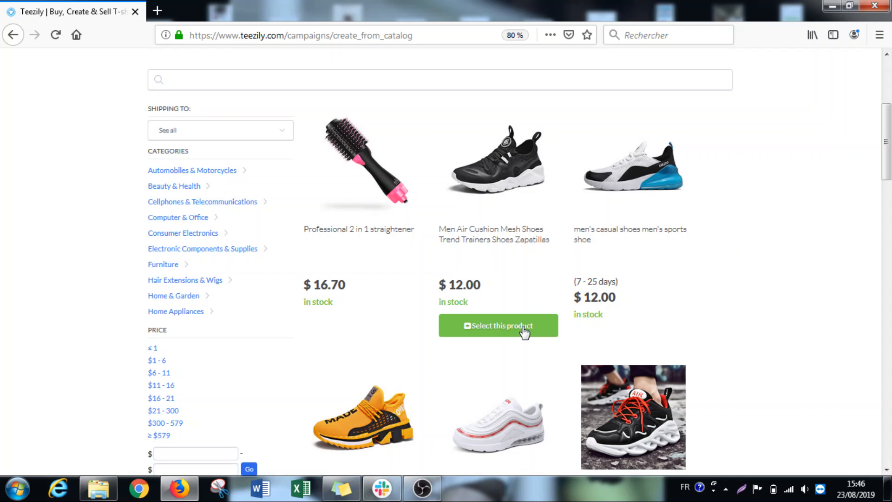
Select the black Men Air Cushion Mesh Shoes, leaving 1 product selected.
scroll(up, 3)
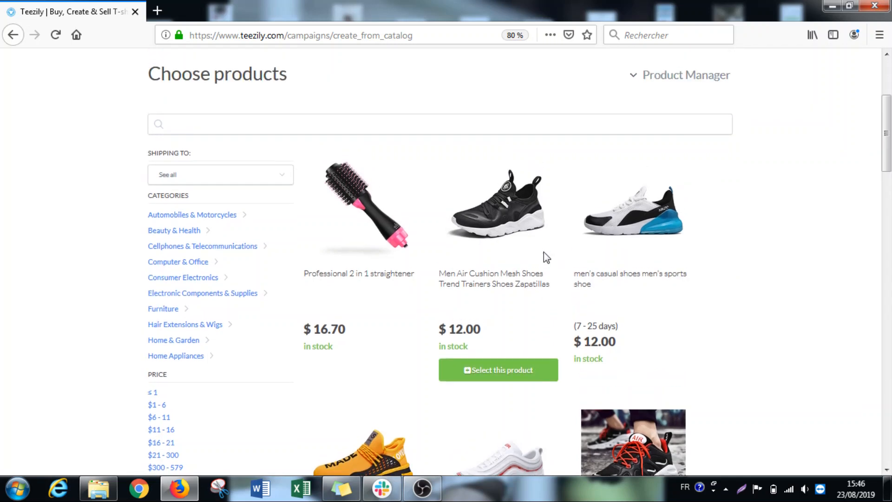
scroll(up, 3)
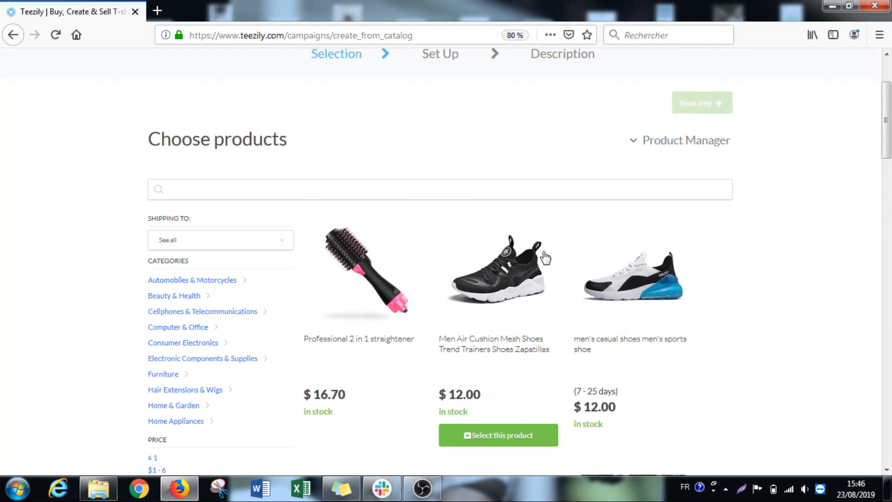
click(498, 435)
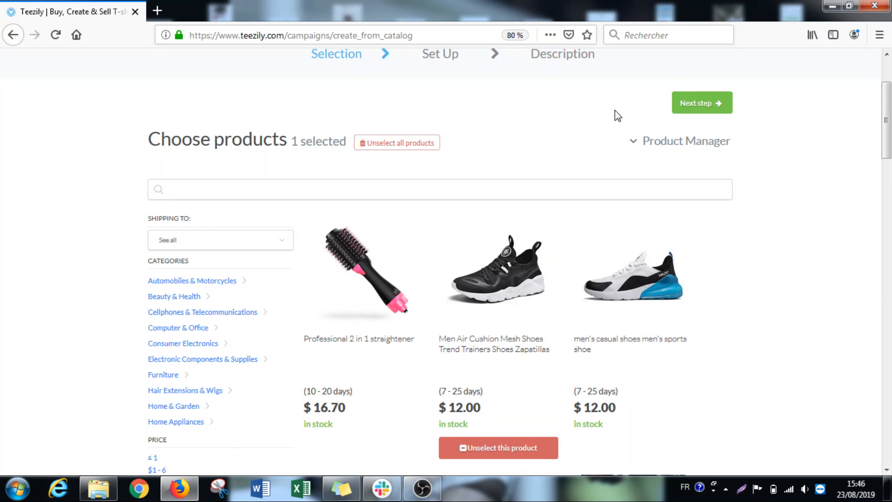
mouse_move(685, 107)
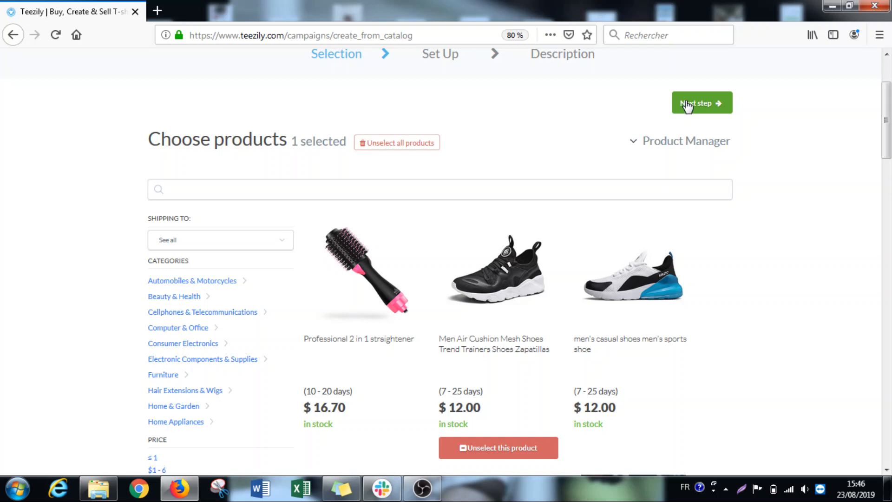
mouse_move(693, 177)
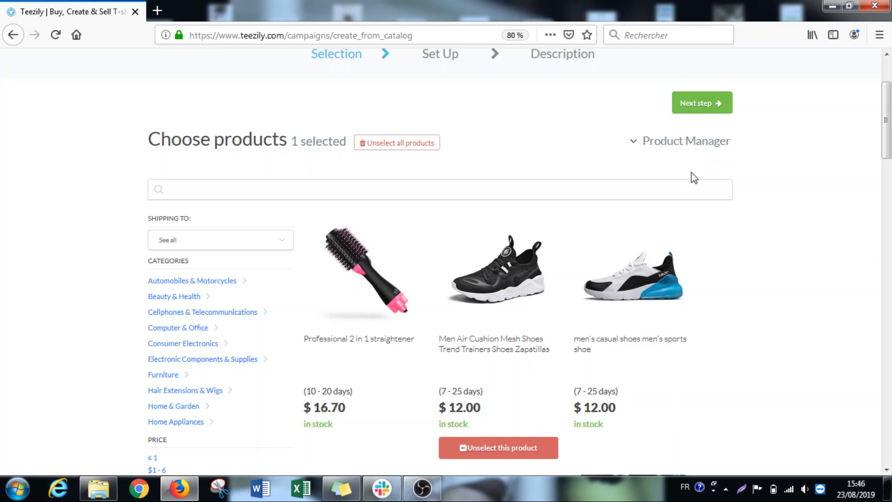
mouse_move(701, 103)
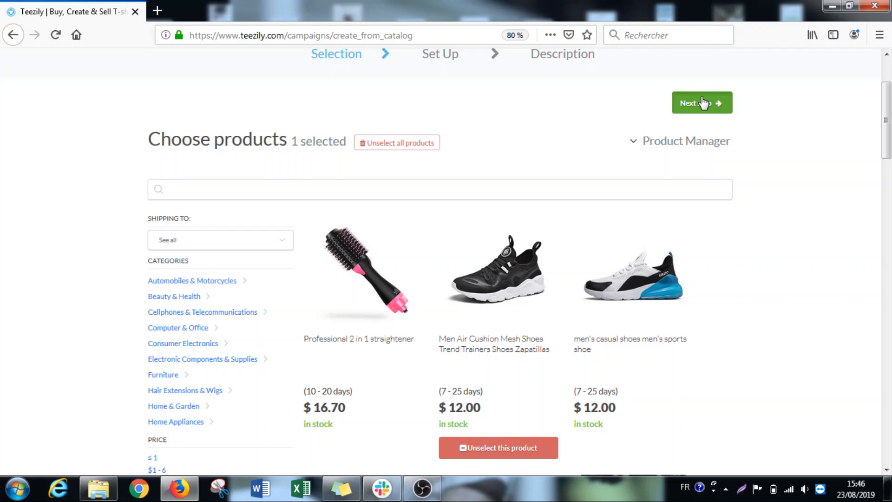
click(702, 103)
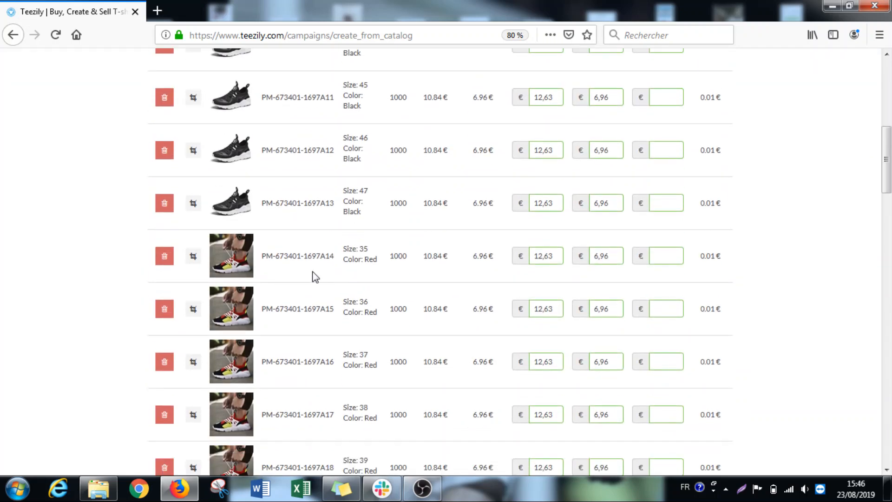
scroll(down, 3)
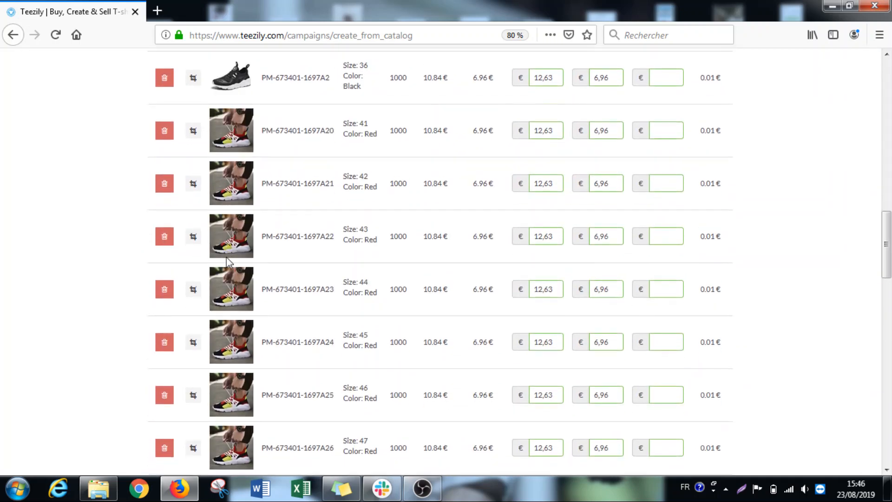
scroll(down, 3)
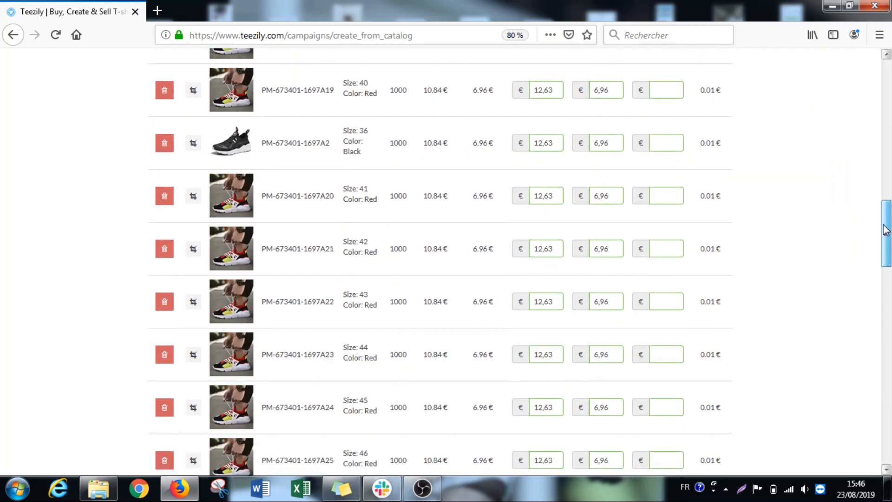
scroll(up, 3)
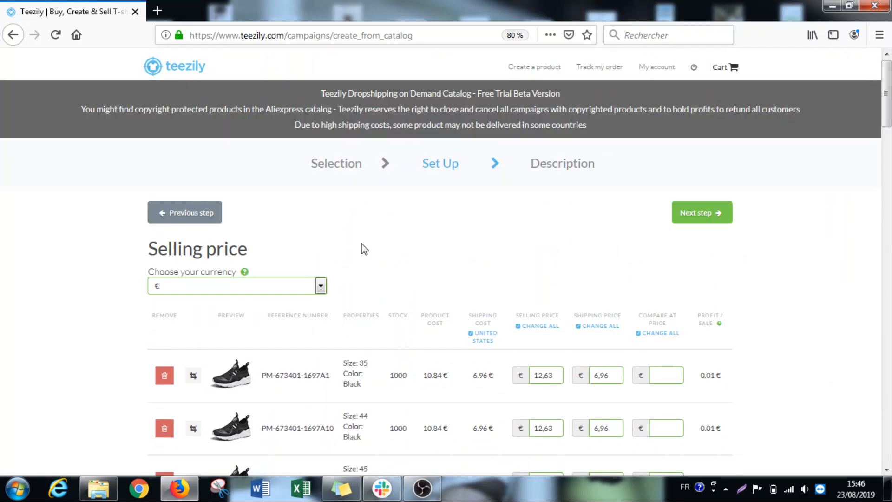
mouse_move(501, 312)
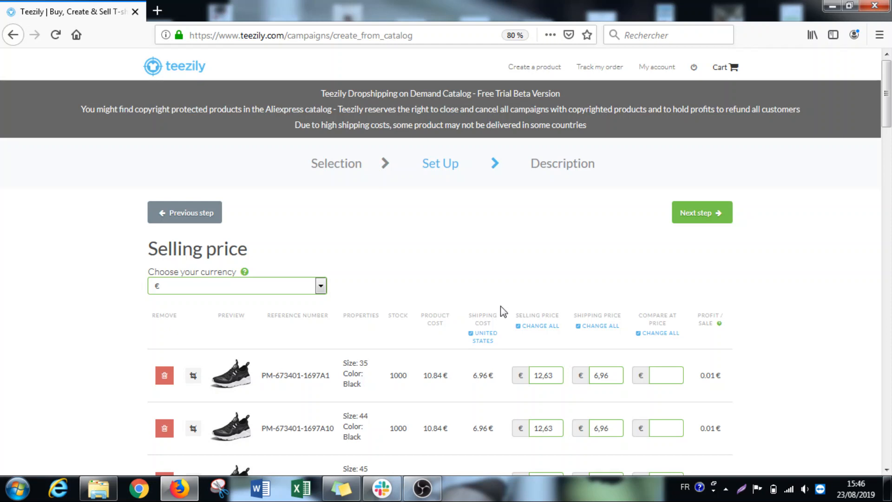
mouse_move(426, 382)
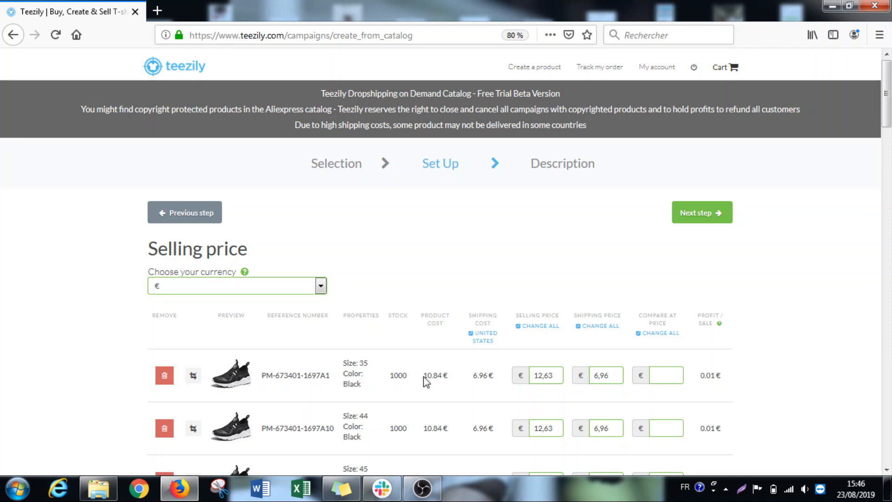
mouse_move(480, 378)
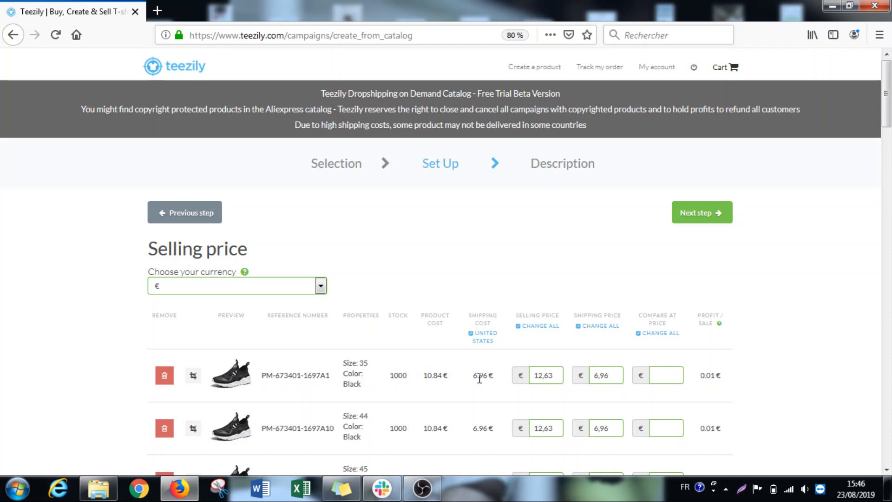
double_click(482, 375)
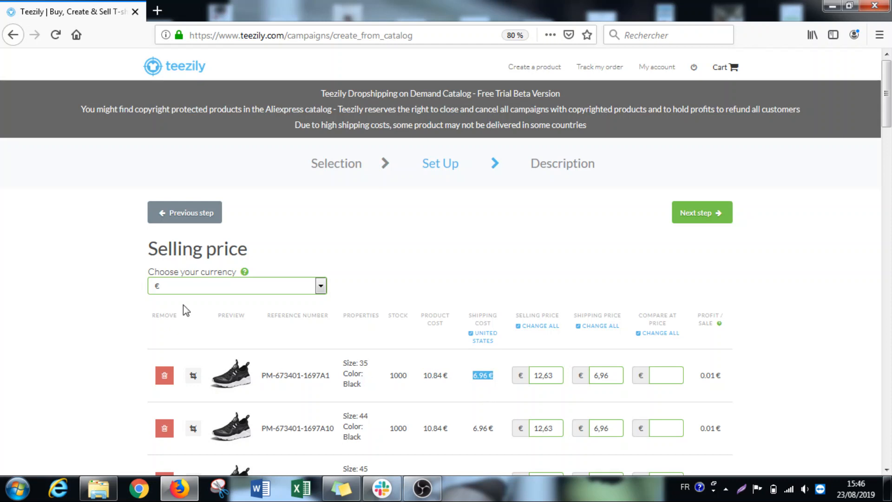
click(482, 375)
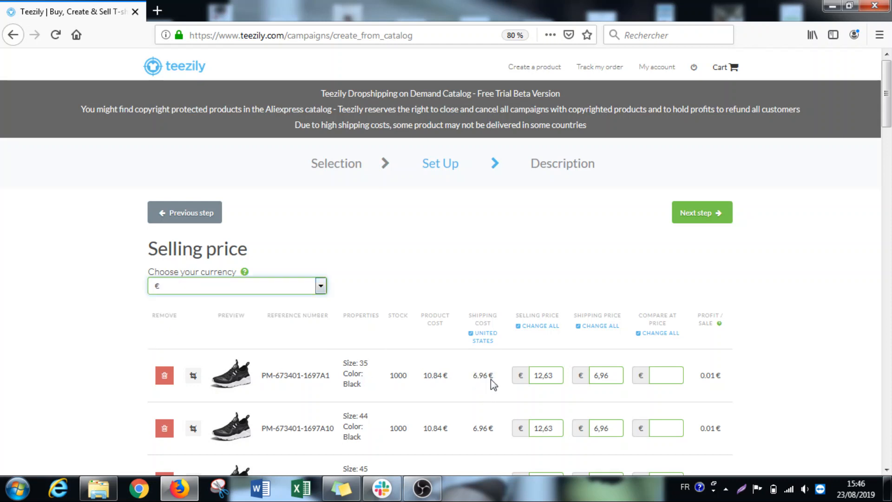
mouse_move(164, 333)
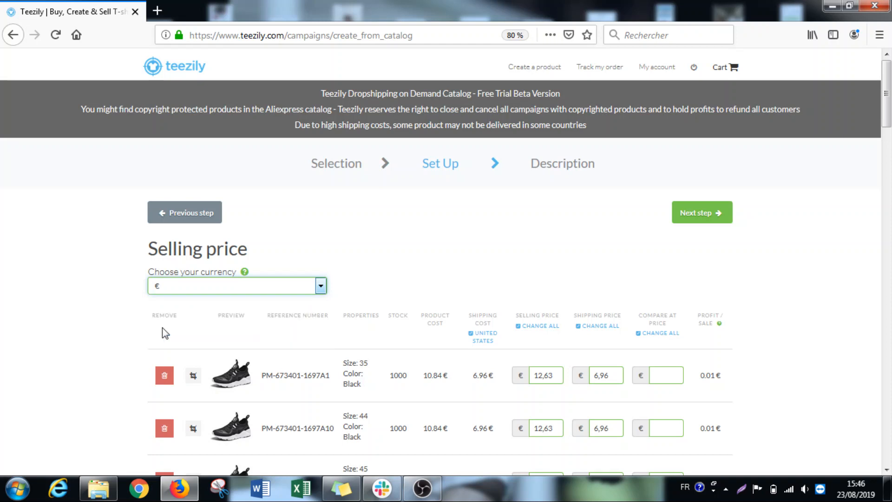
Set the pricing currency to dollars ($).
click(319, 285)
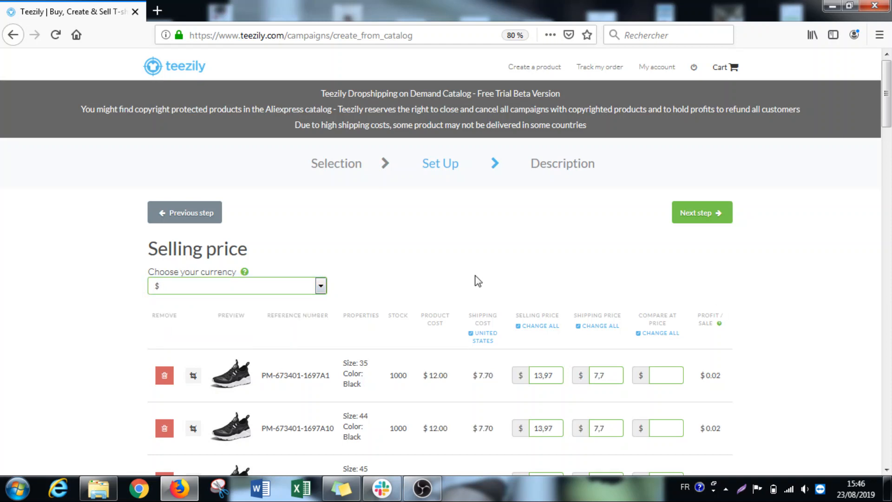
click(320, 286)
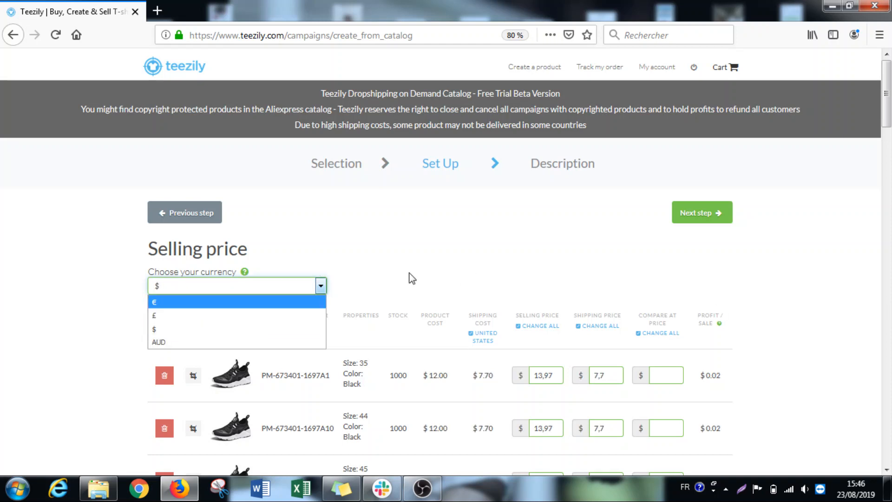
click(152, 329)
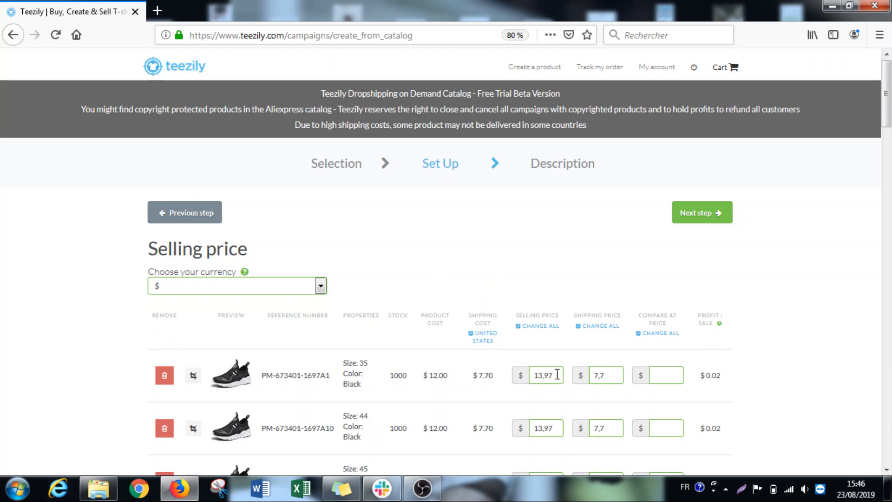
Price the first shoe variant at $59, $0 shipping and $79 compare-at.
double_click(544, 375)
text(59)
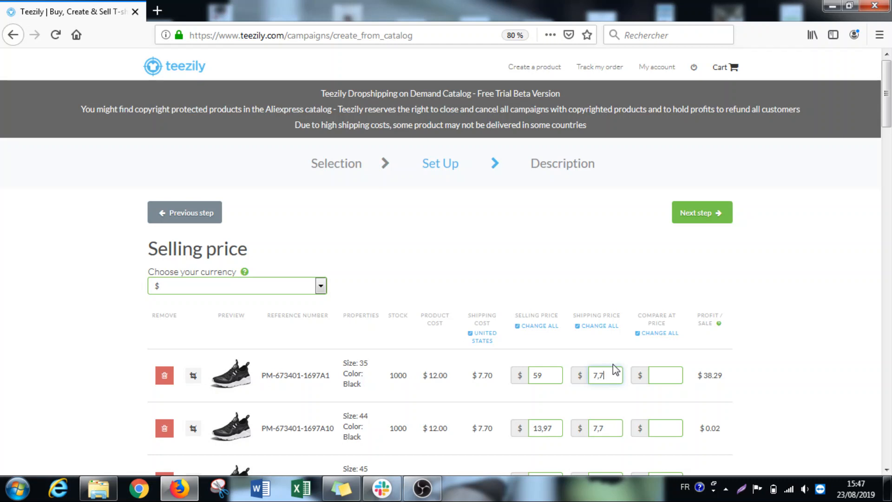
mouse_move(614, 369)
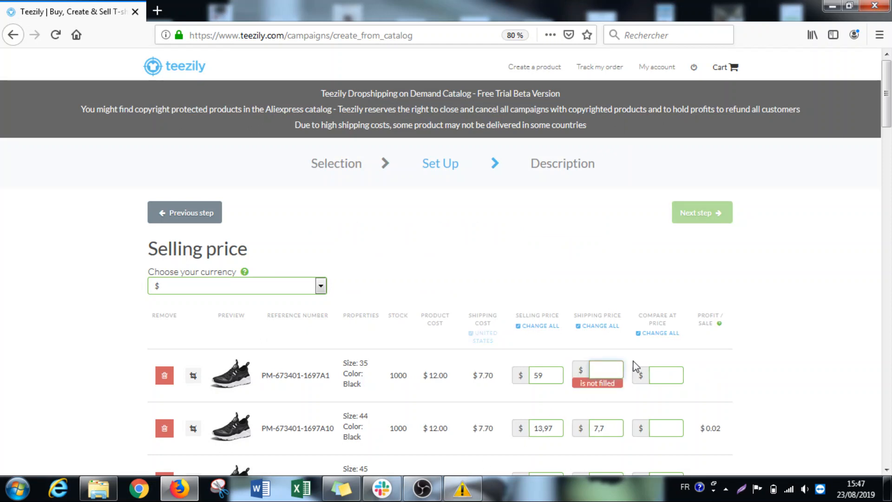
text(à)
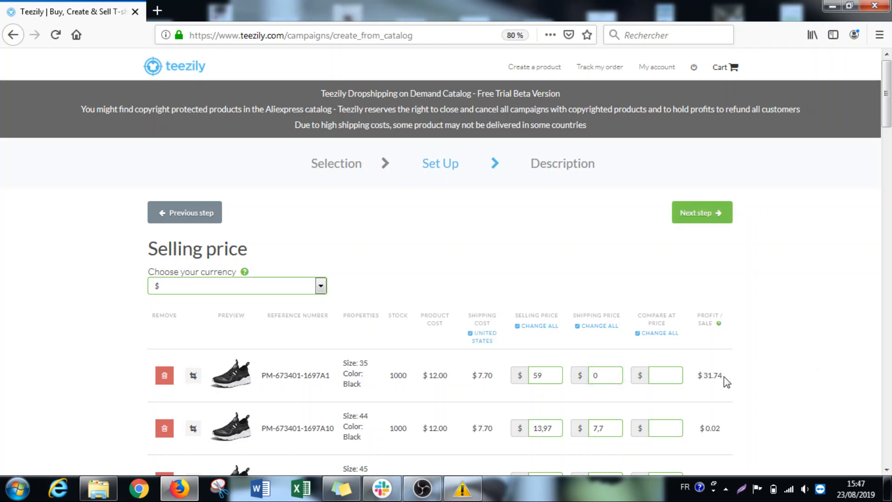
mouse_move(722, 406)
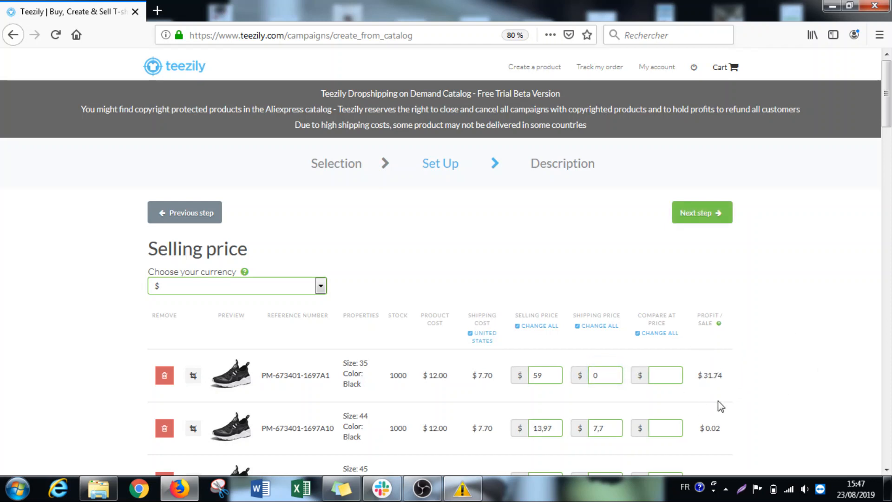
mouse_move(680, 403)
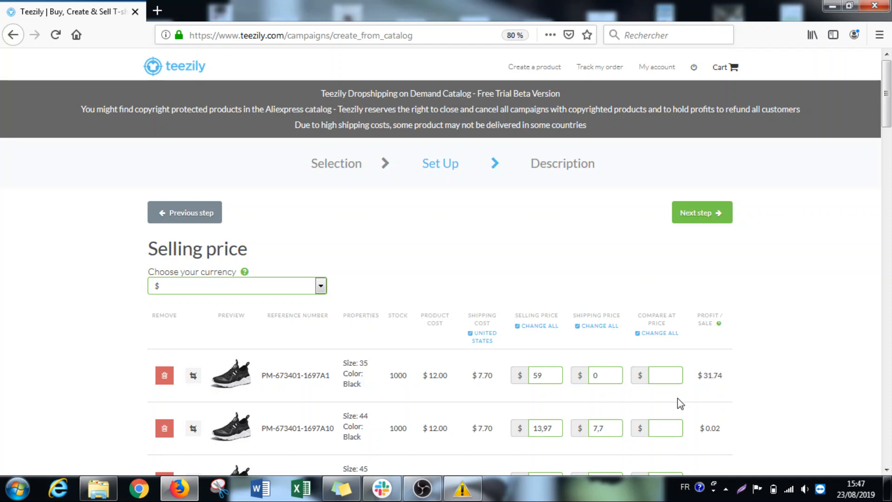
mouse_move(536, 326)
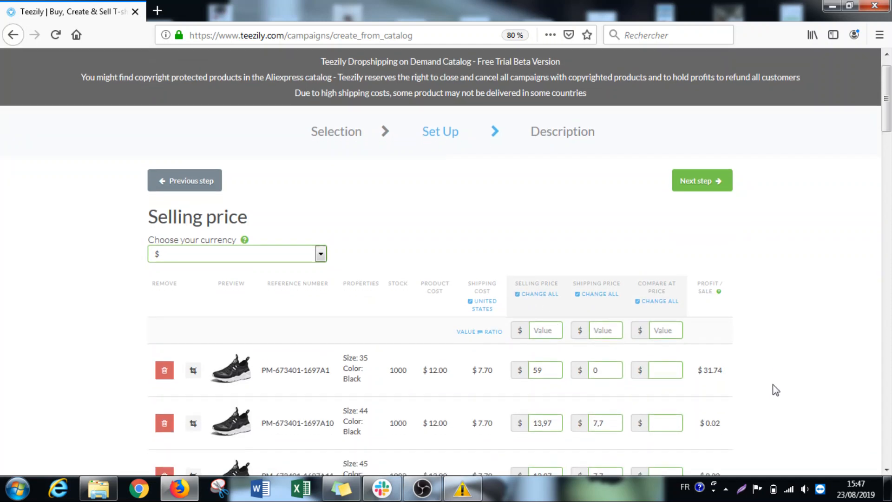
scroll(down, 3)
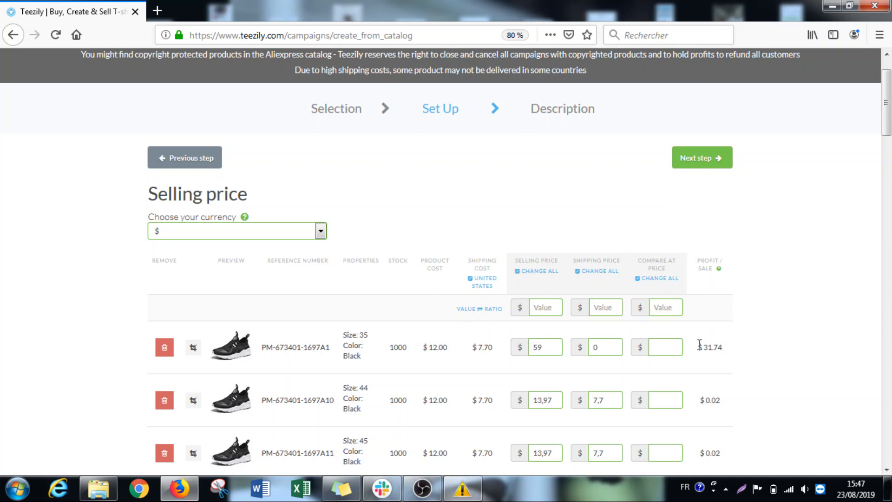
click(664, 347)
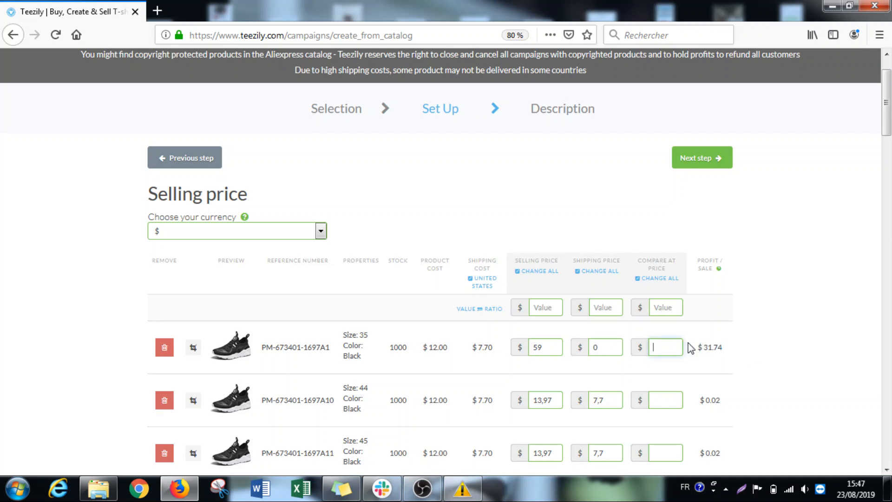
mouse_move(715, 367)
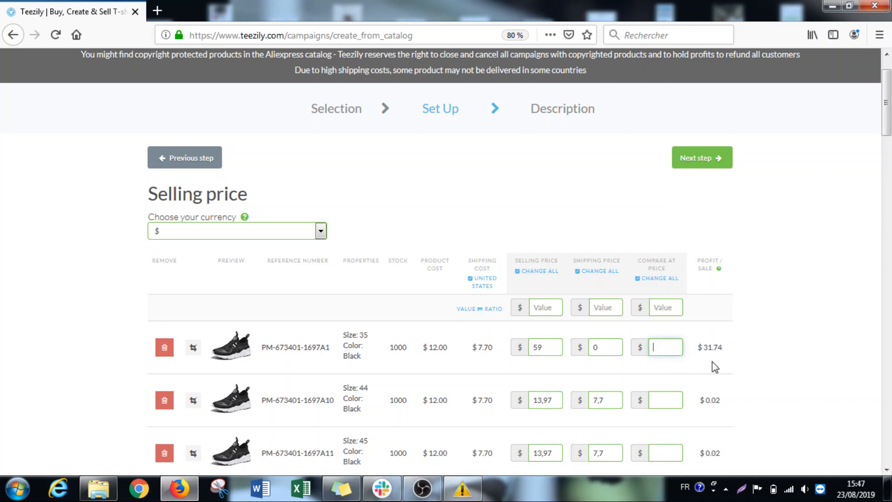
text(79)
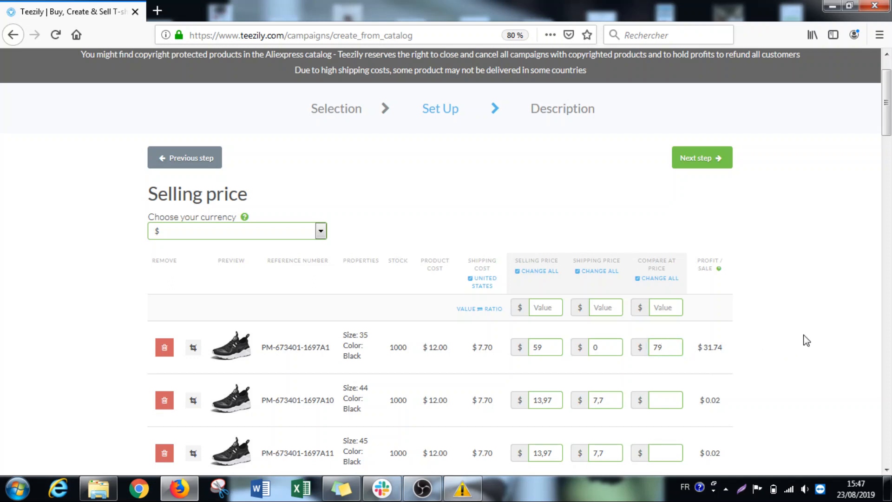
scroll(down, 3)
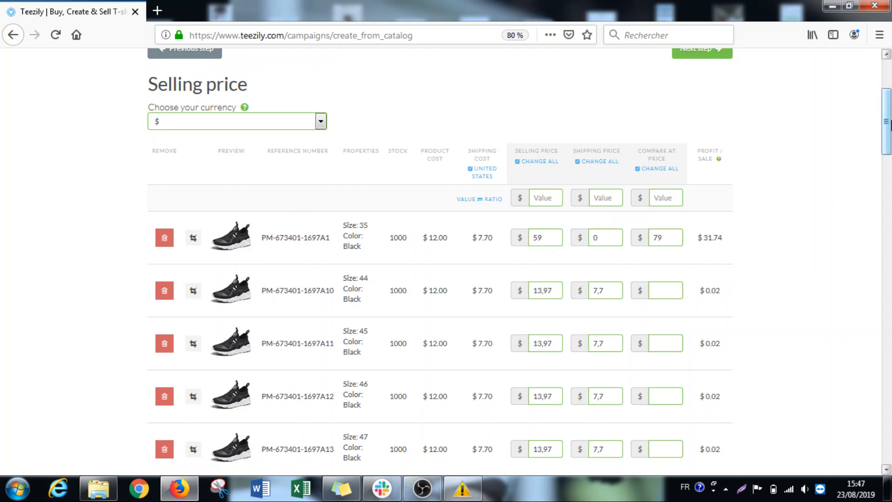
Remove the red size 35–38 variants and continue to the Description step.
click(544, 197)
text(59)
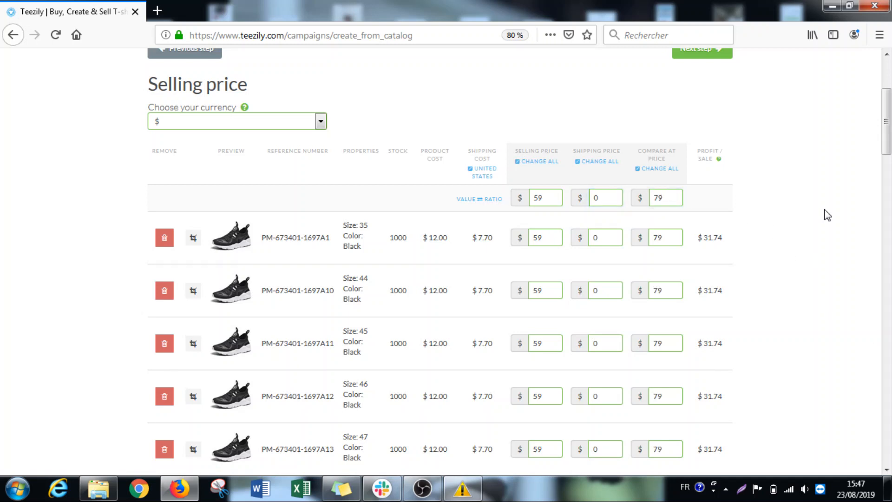
scroll(down, 3)
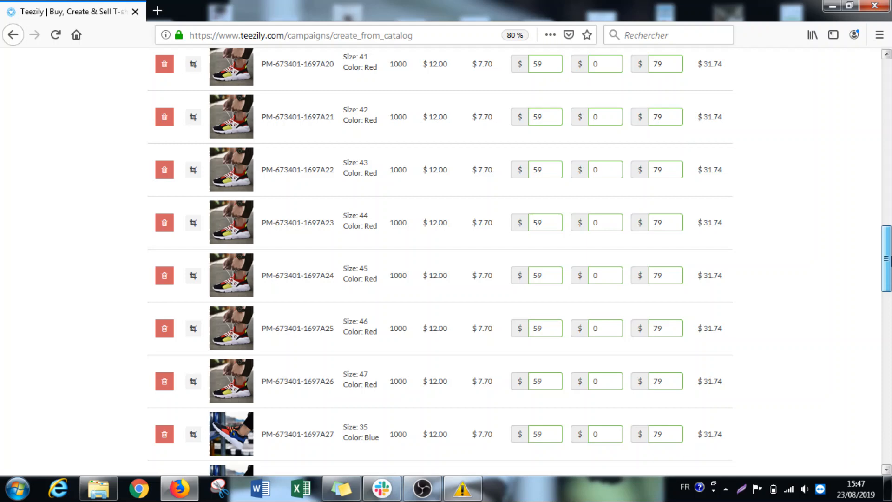
scroll(up, 3)
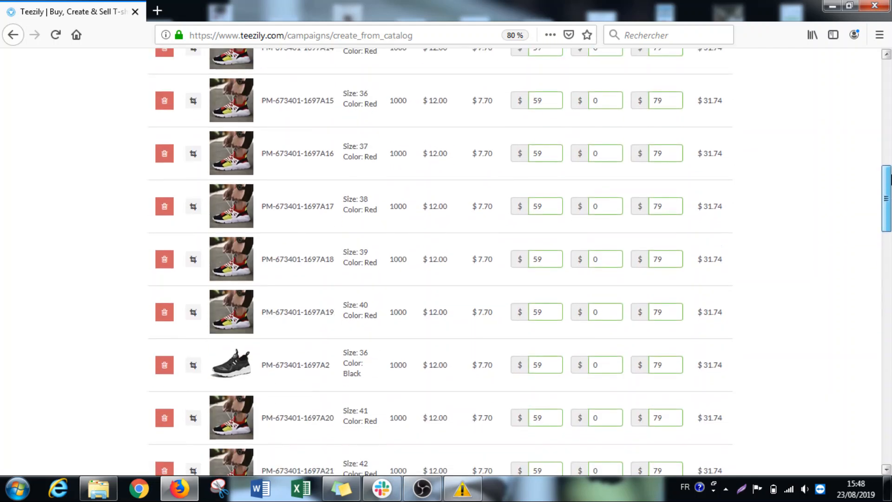
scroll(up, 3)
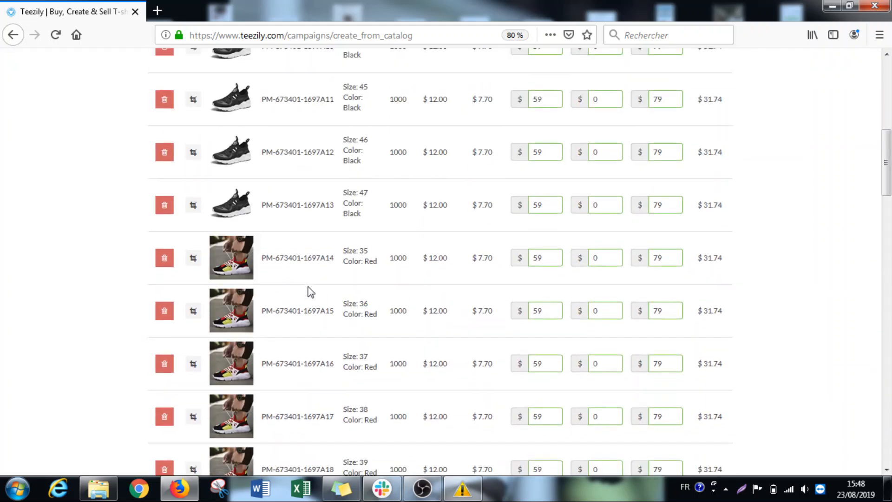
scroll(down, 3)
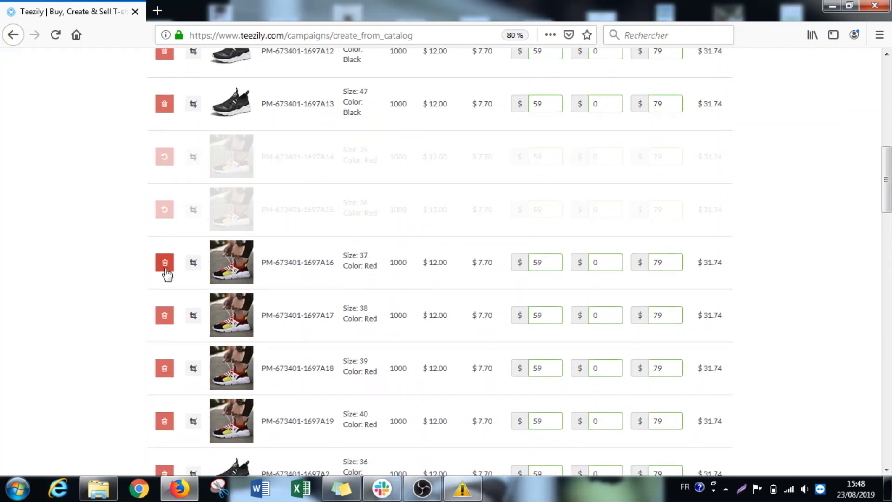
click(165, 262)
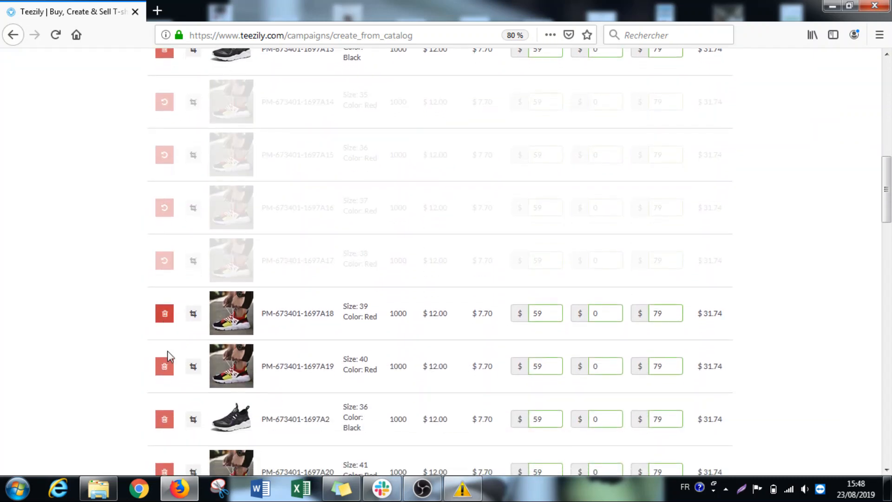
scroll(up, 3)
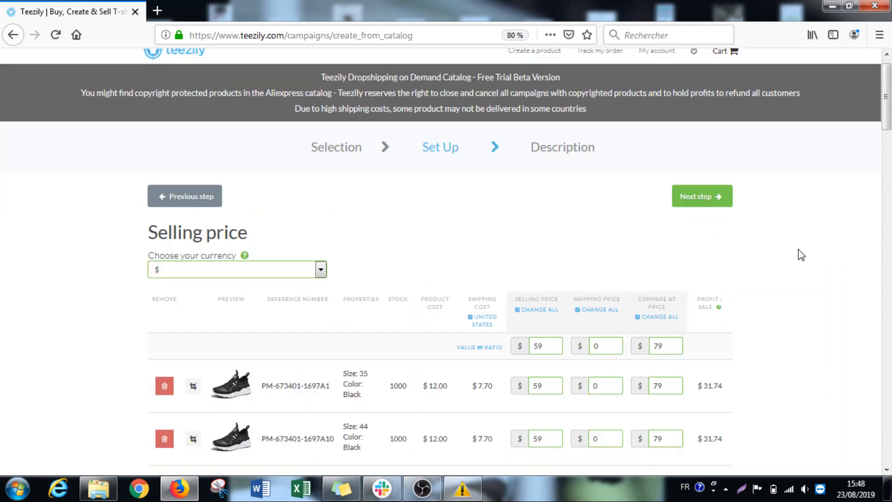
mouse_move(522, 336)
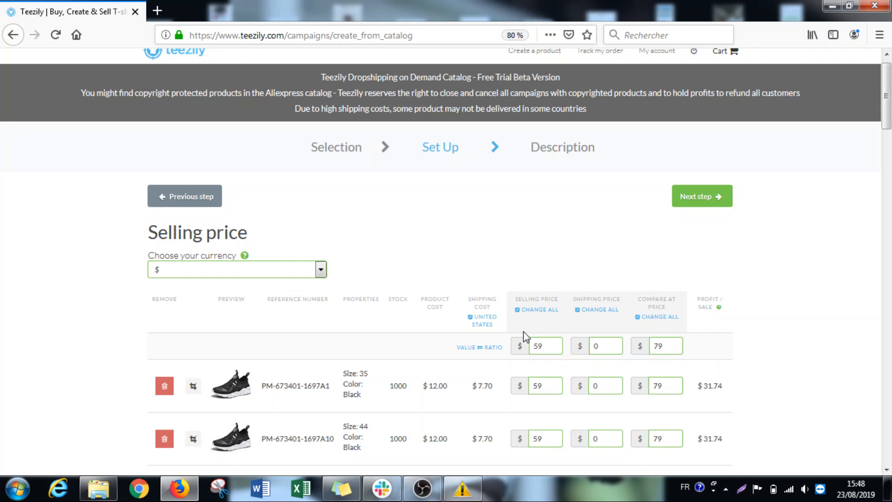
scroll(down, 3)
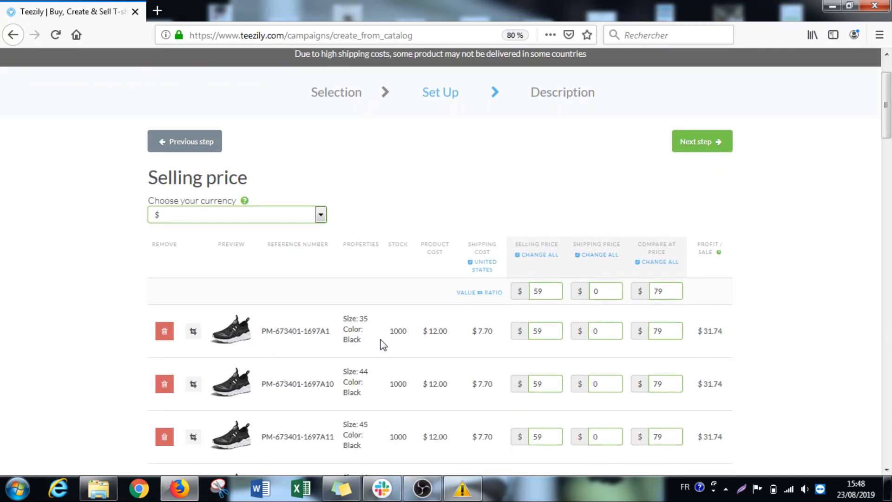
click(702, 142)
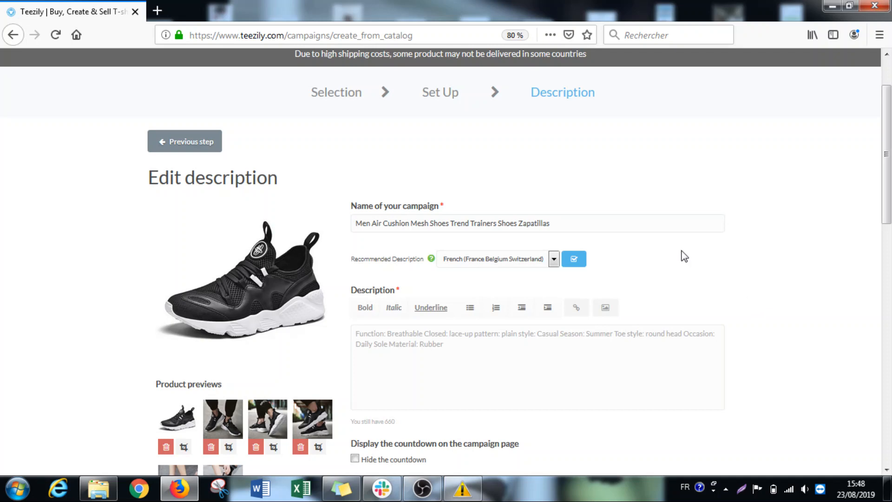
Delete the grey shoe preview image, the last of the six campaign previews.
scroll(down, 3)
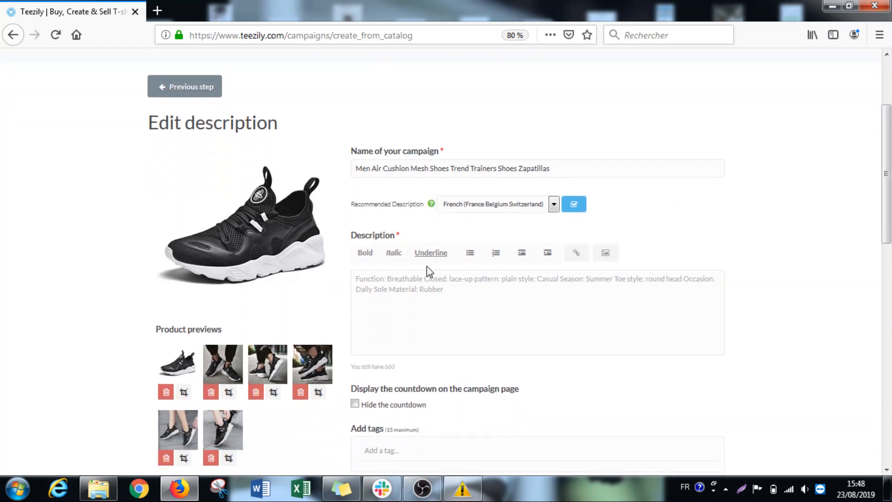
scroll(down, 3)
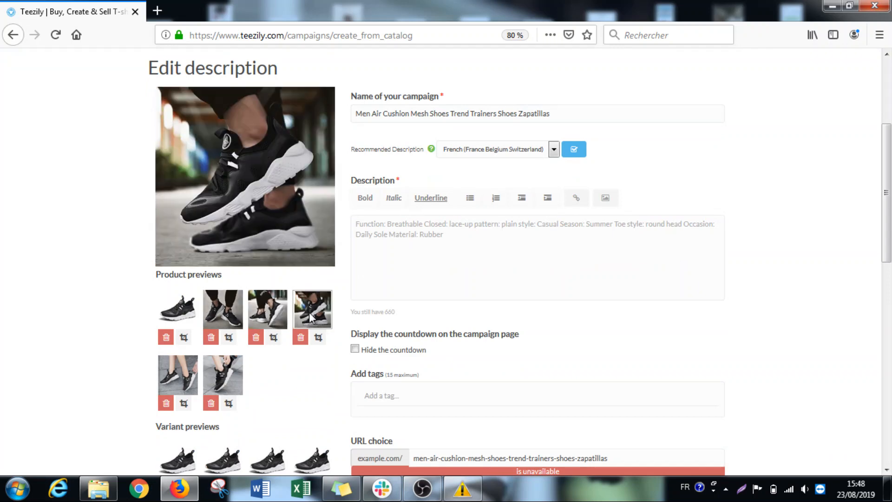
click(311, 309)
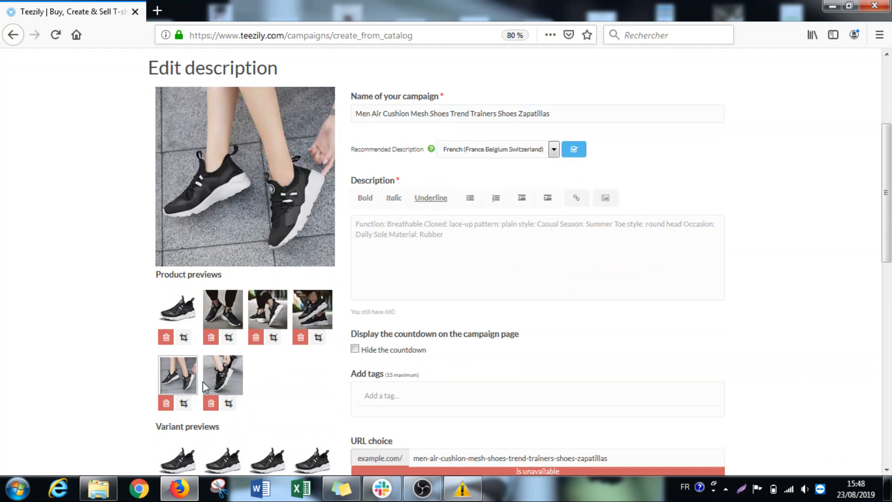
scroll(down, 3)
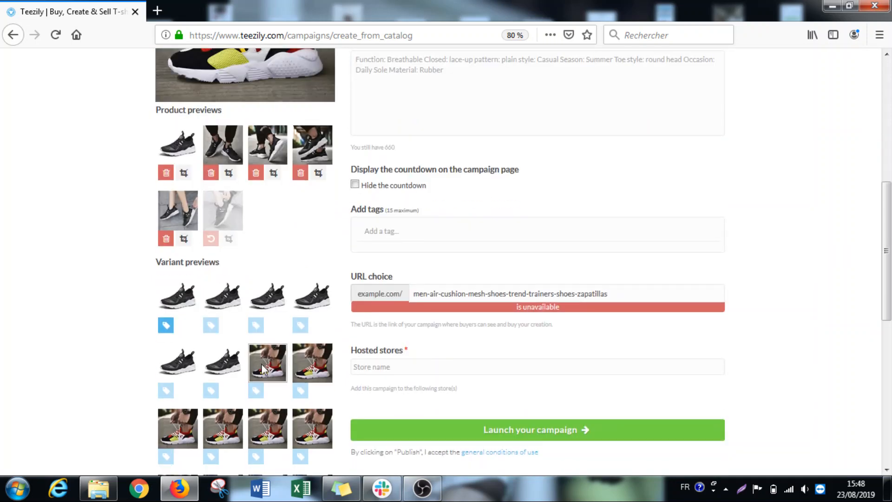
click(177, 296)
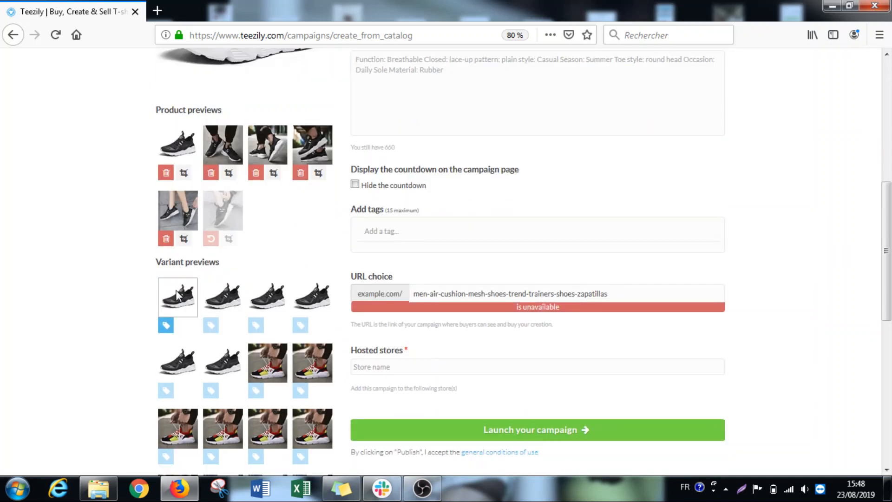
scroll(down, 3)
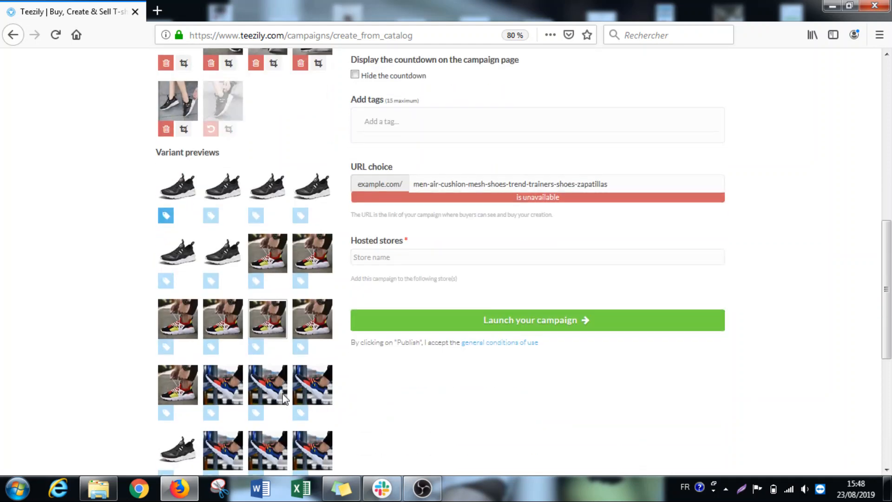
scroll(up, 3)
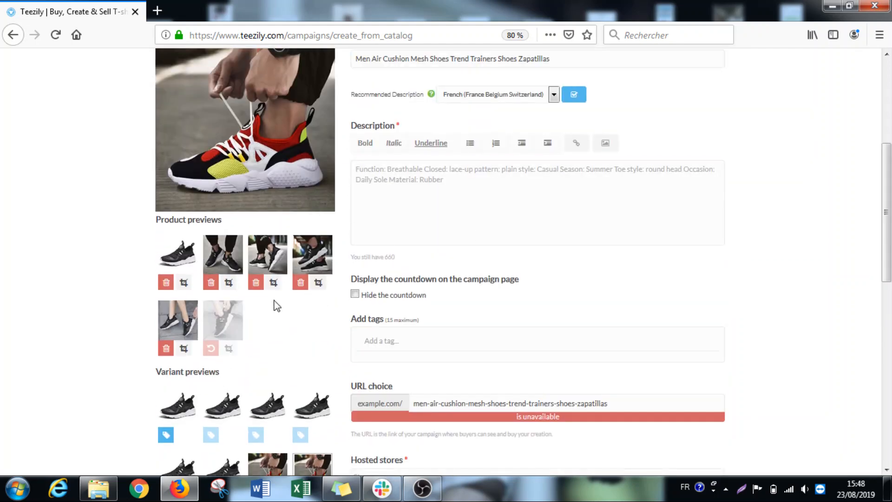
scroll(up, 3)
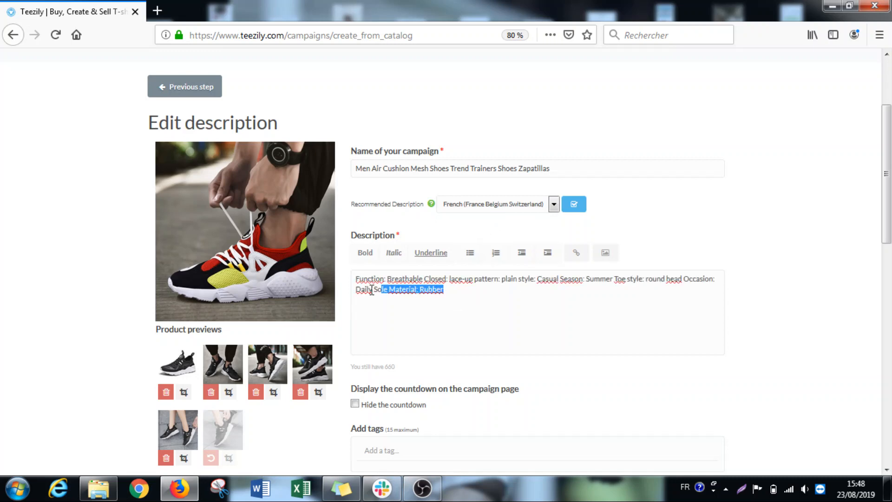
Replace the description with the English (USA) recommended description.
key(ctrl+a)
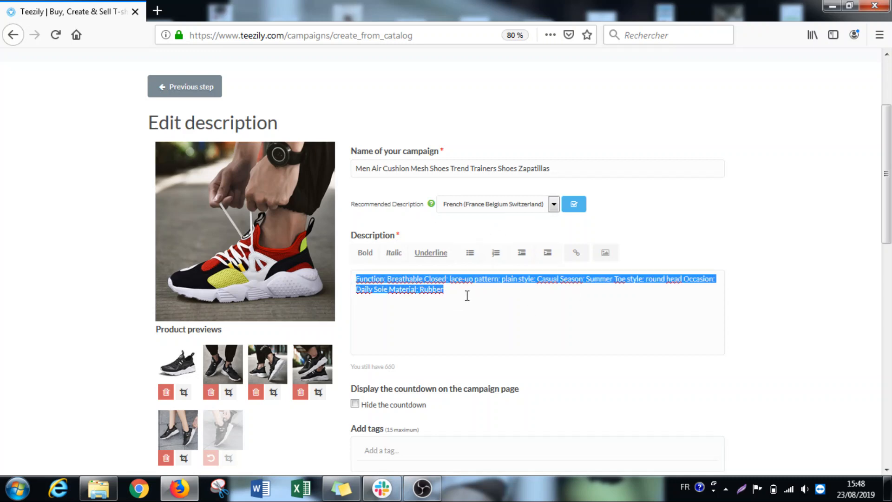
click(552, 203)
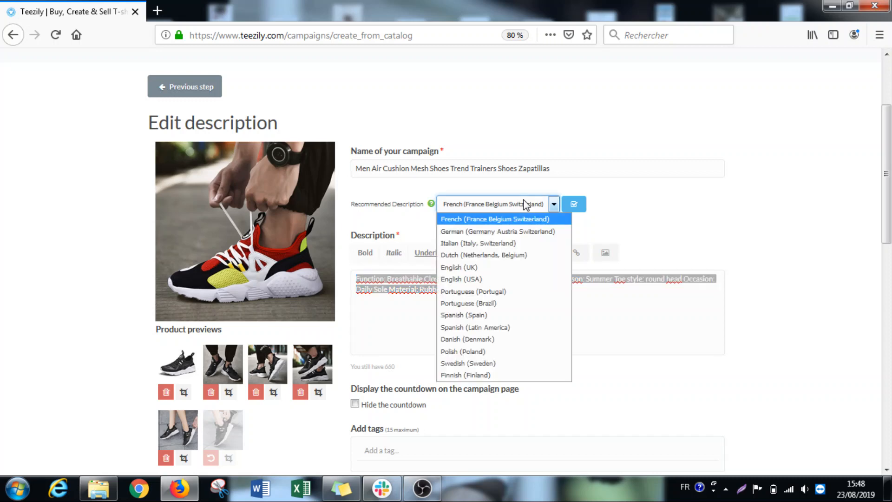
mouse_move(458, 267)
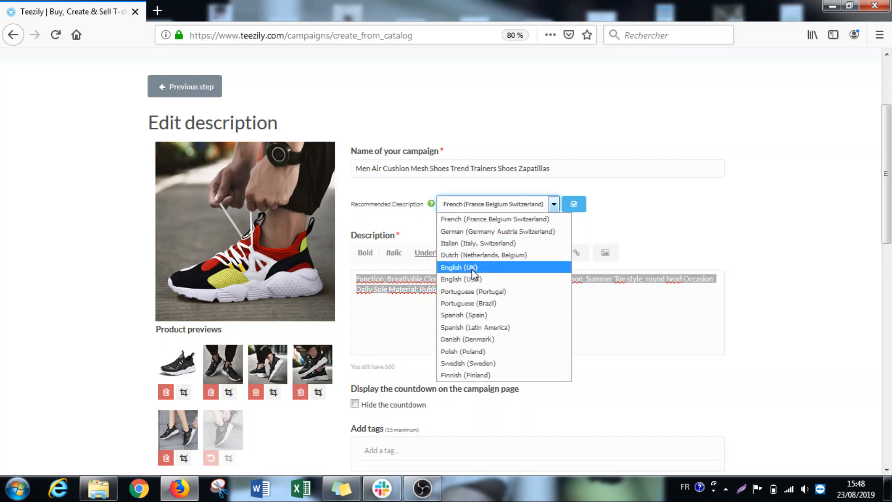
click(459, 279)
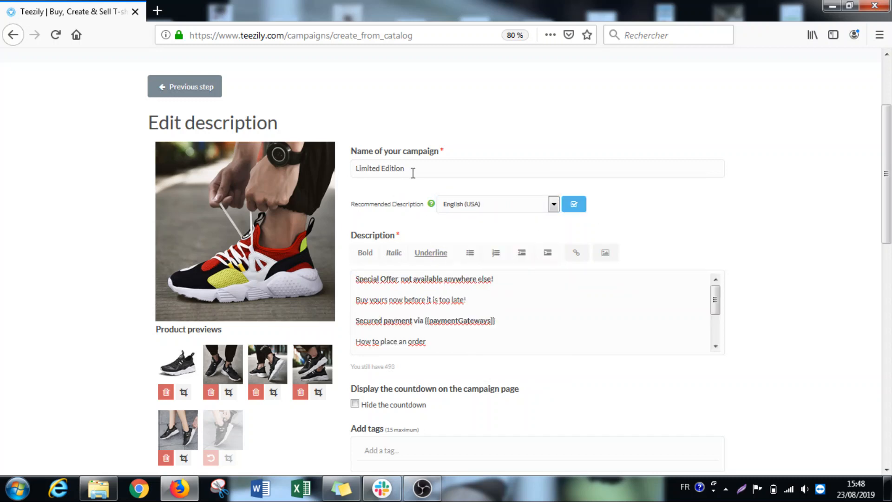
Rename the campaign to 'Limited EditionTESTE'.
click(481, 168)
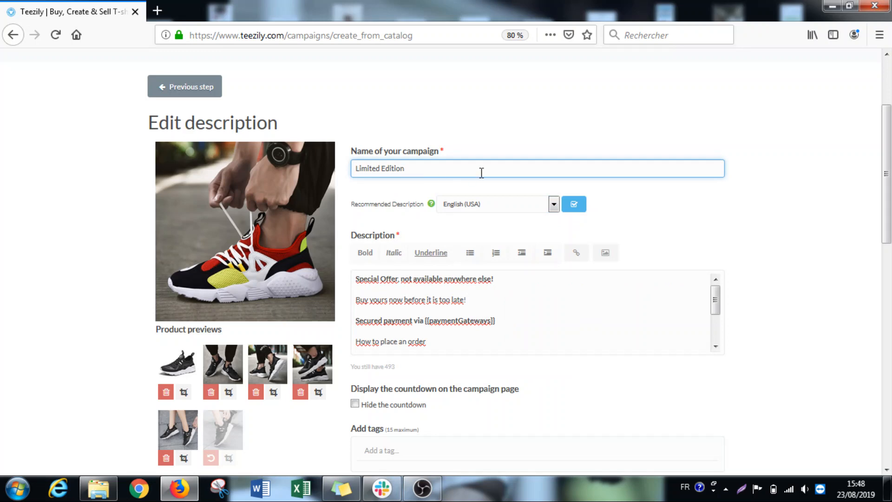
text(TESTE)
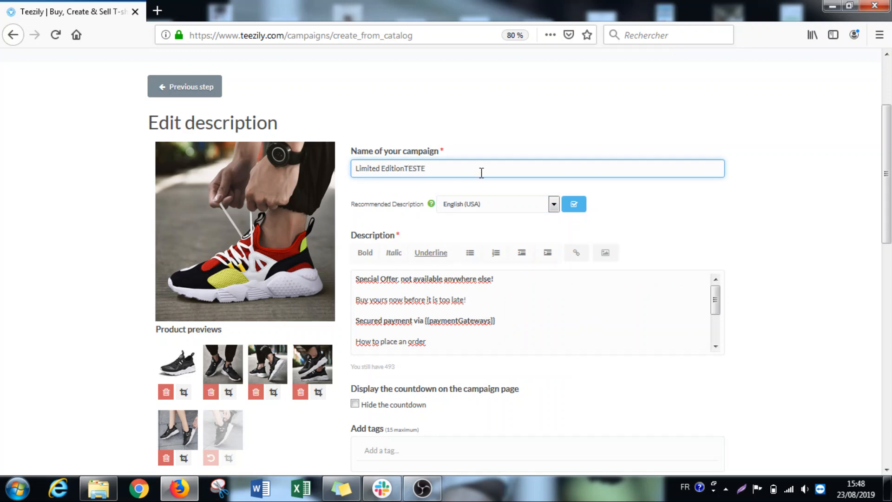
scroll(down, 3)
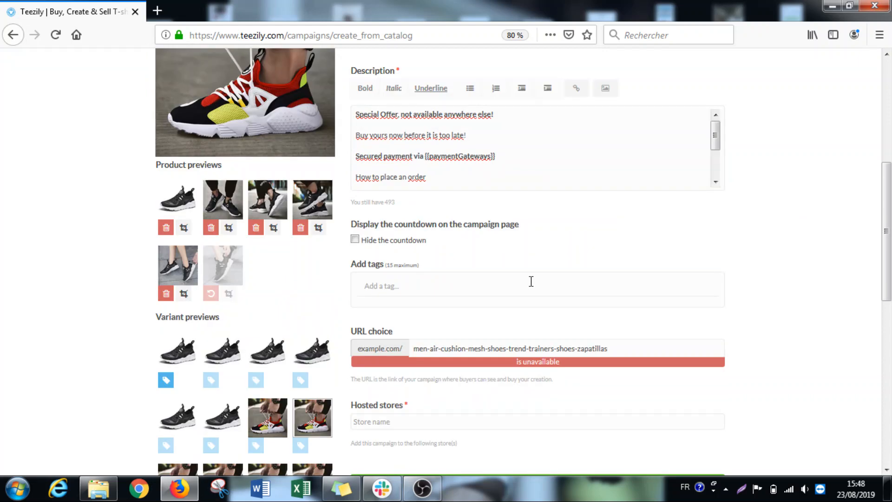
scroll(down, 3)
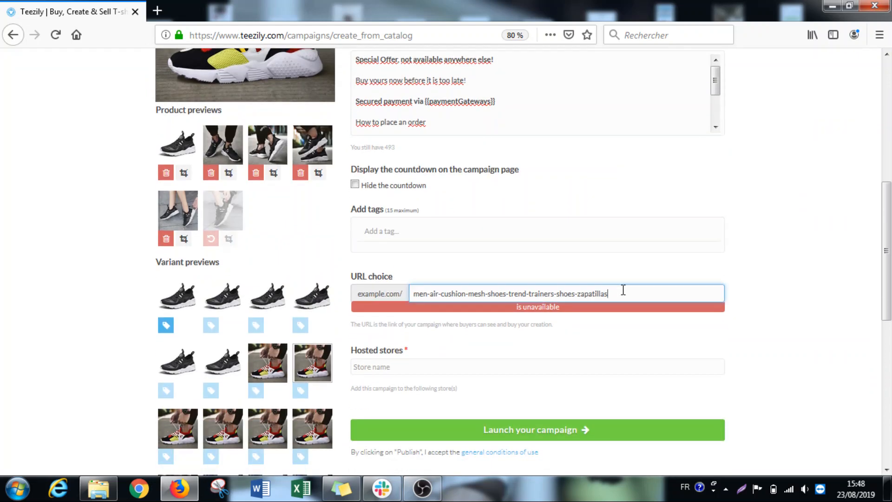
Append 'testes' to the URL, host in Ciro's Very Nice Store, add to Men clothes.
text(testes)
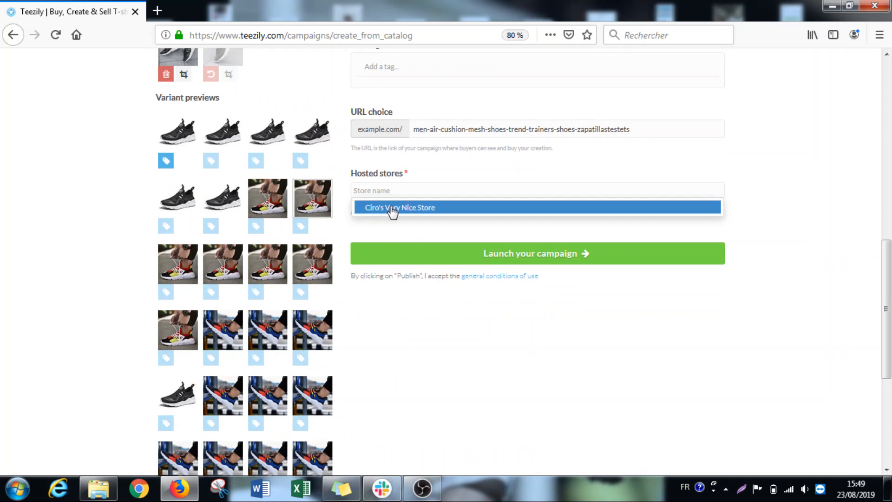
click(400, 207)
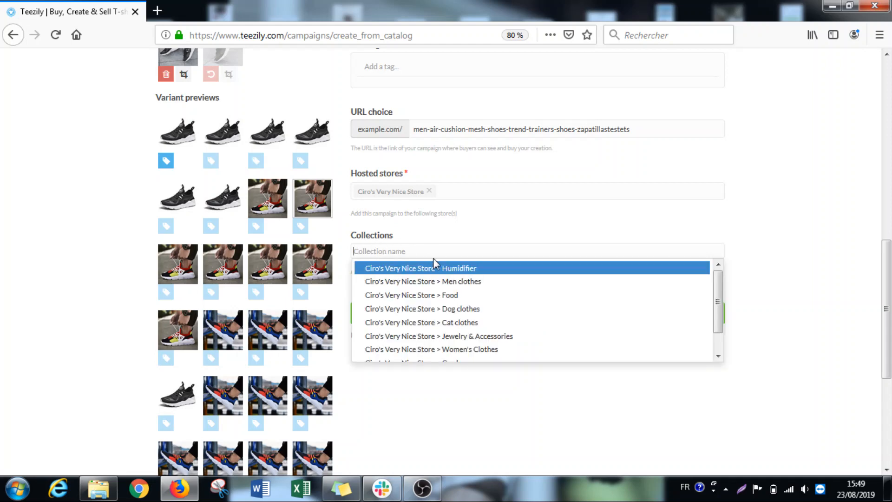
click(422, 281)
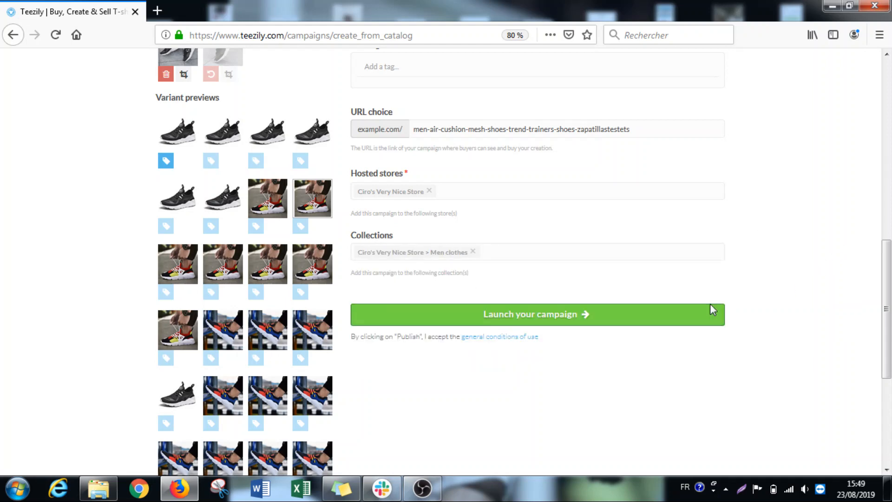
click(535, 314)
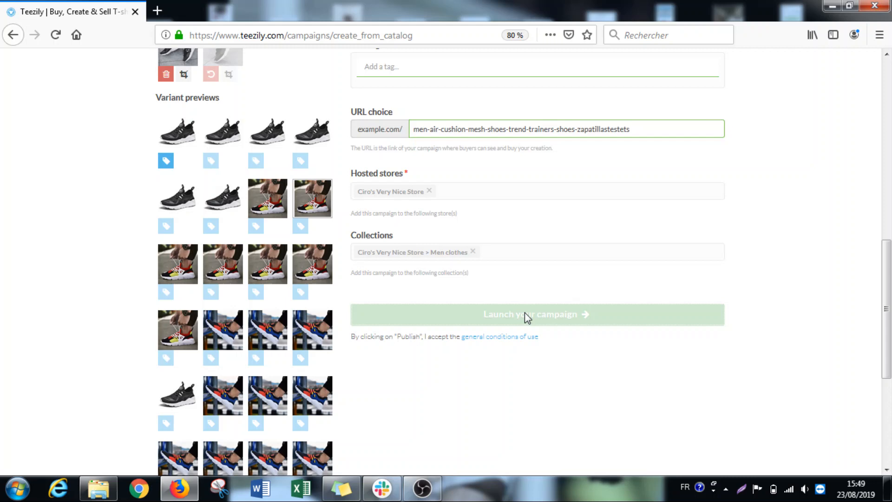
Launch the shoe campaign with the Launch your campaign button.
click(536, 314)
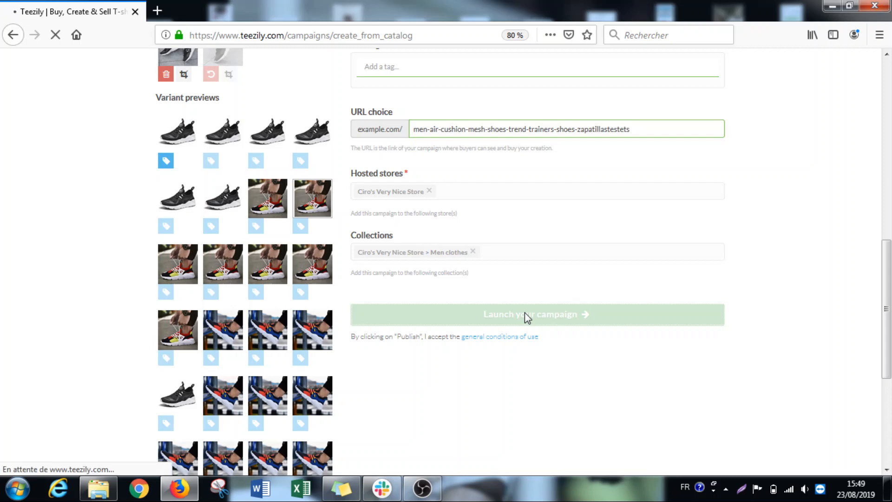